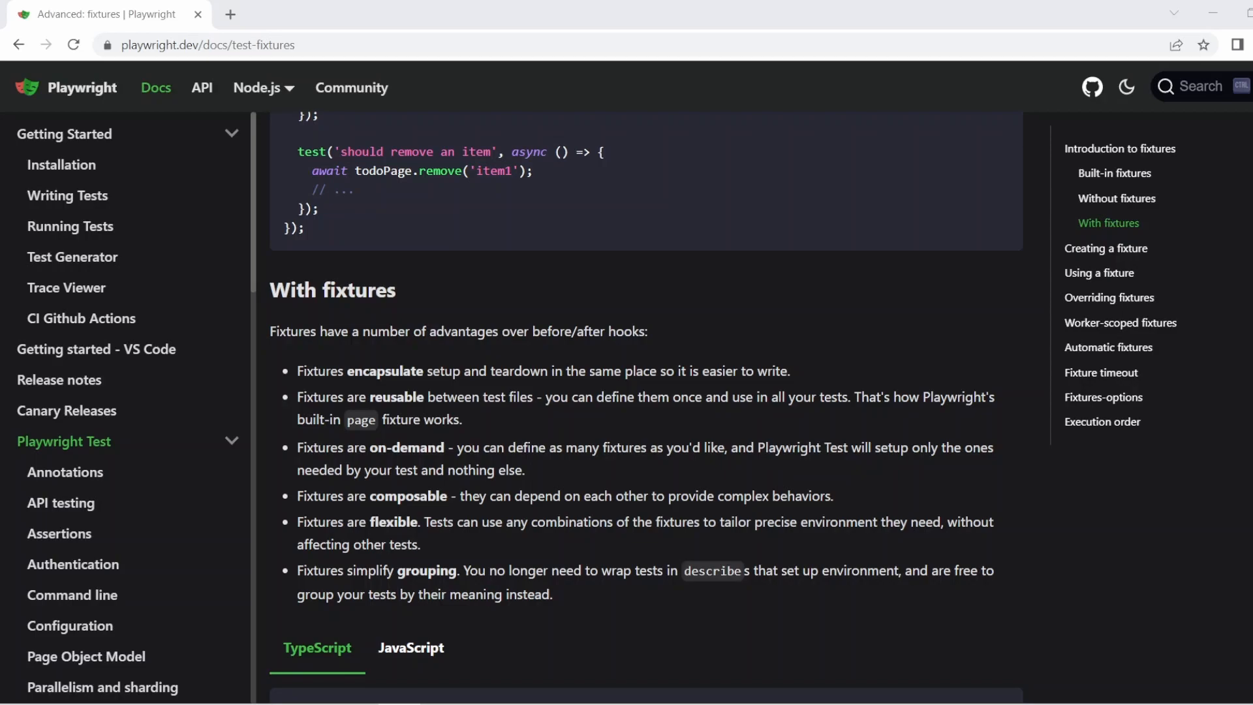
{"action": "mouse_move", "coordinate": [284, 314]}
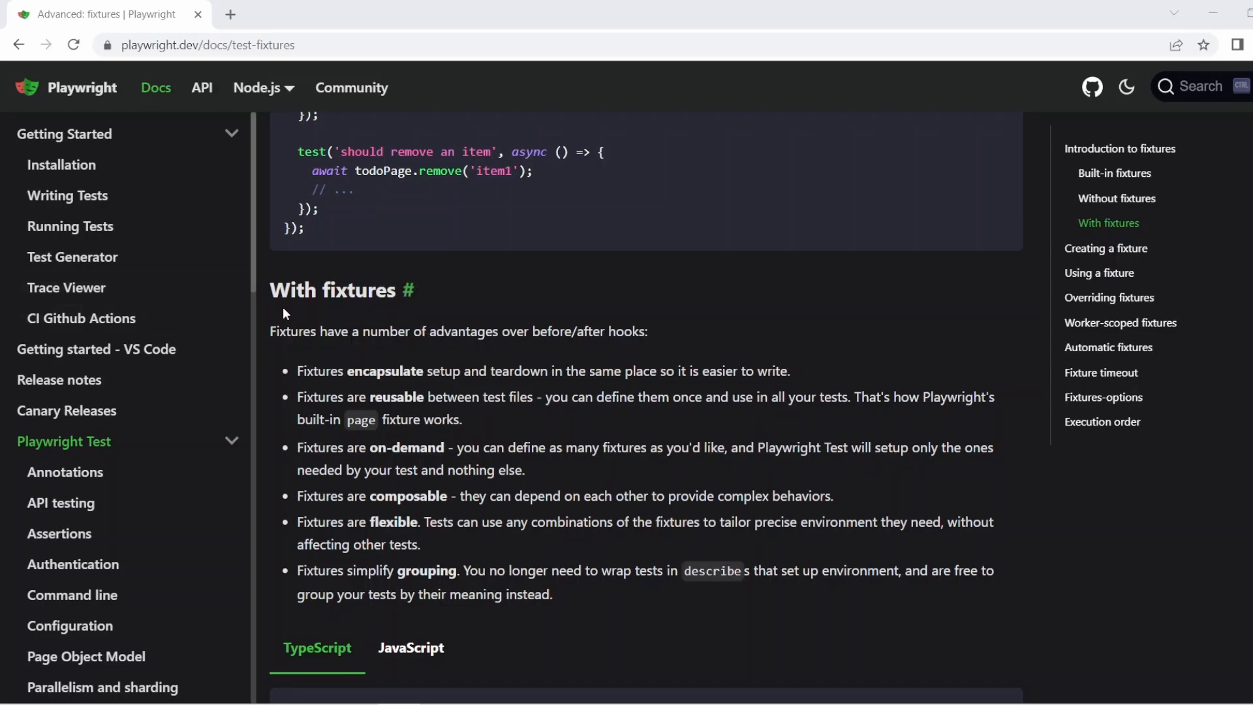
Change the Playwright import to 'test as base'
{"action": "left_click_drag", "start_coordinate": [270, 330], "coordinate": [647, 330]}
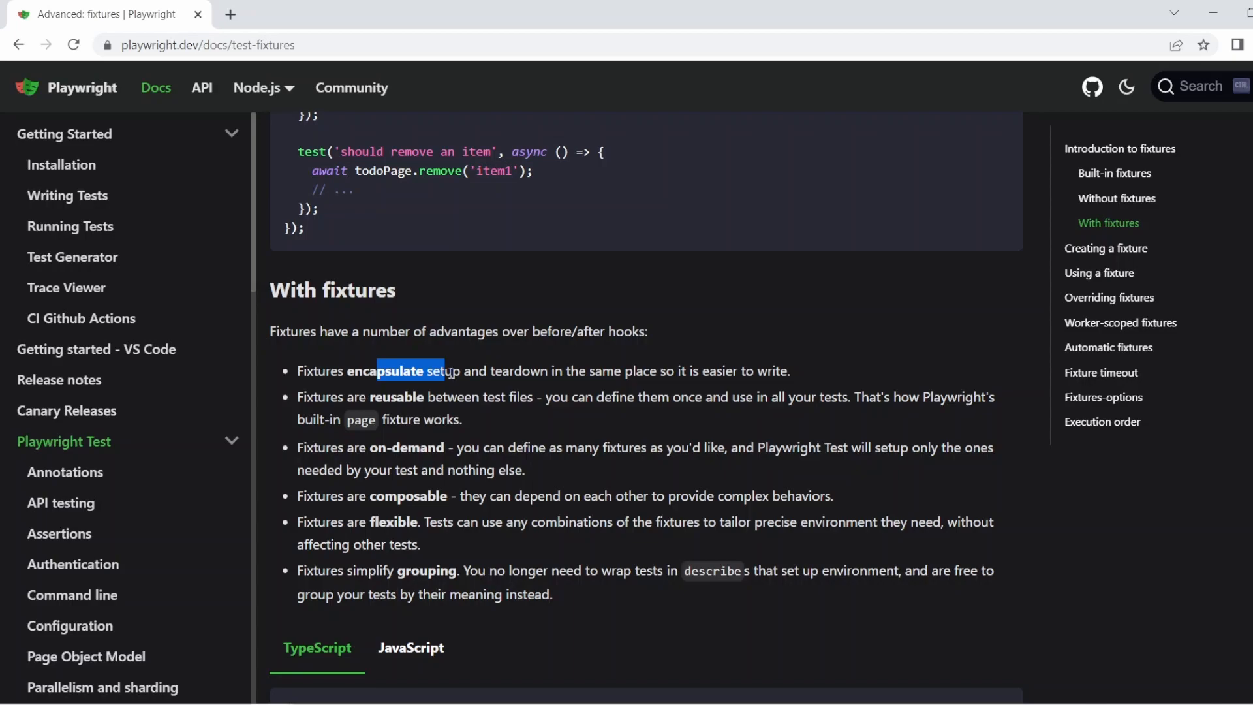
{"action": "mouse_move", "coordinate": [449, 367]}
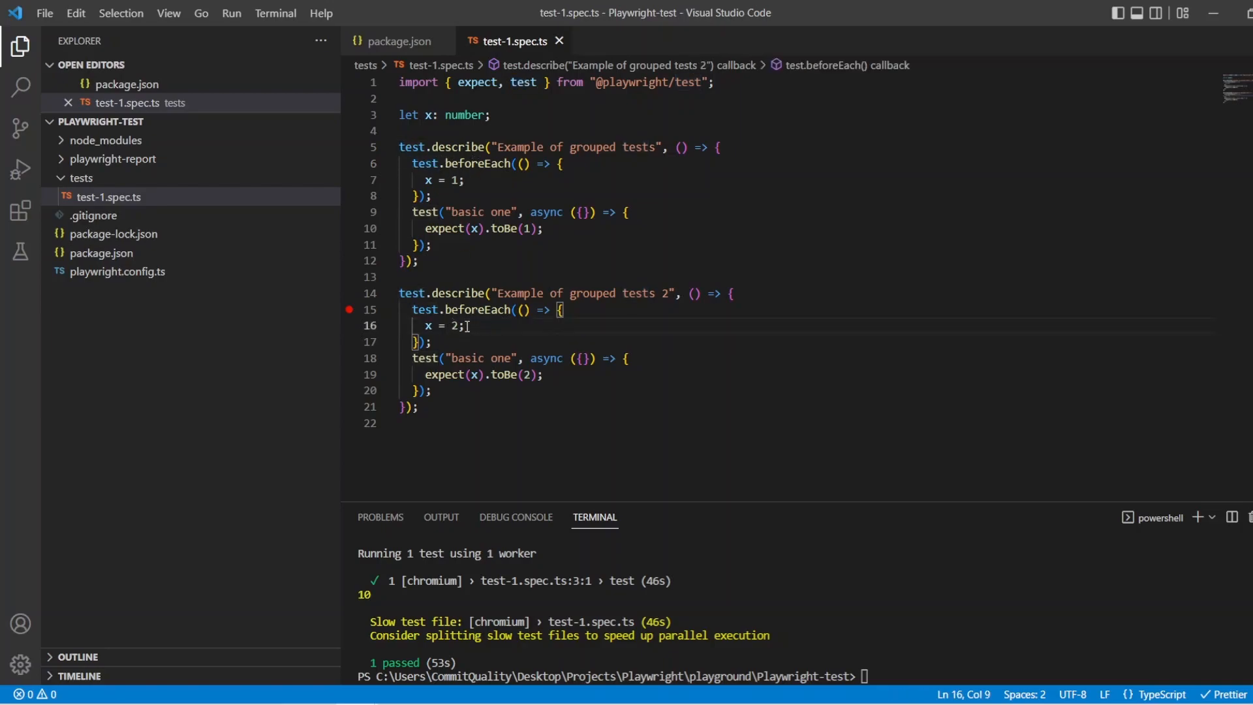
{"action": "left_click_drag", "start_coordinate": [465, 325], "coordinate": [428, 325]}
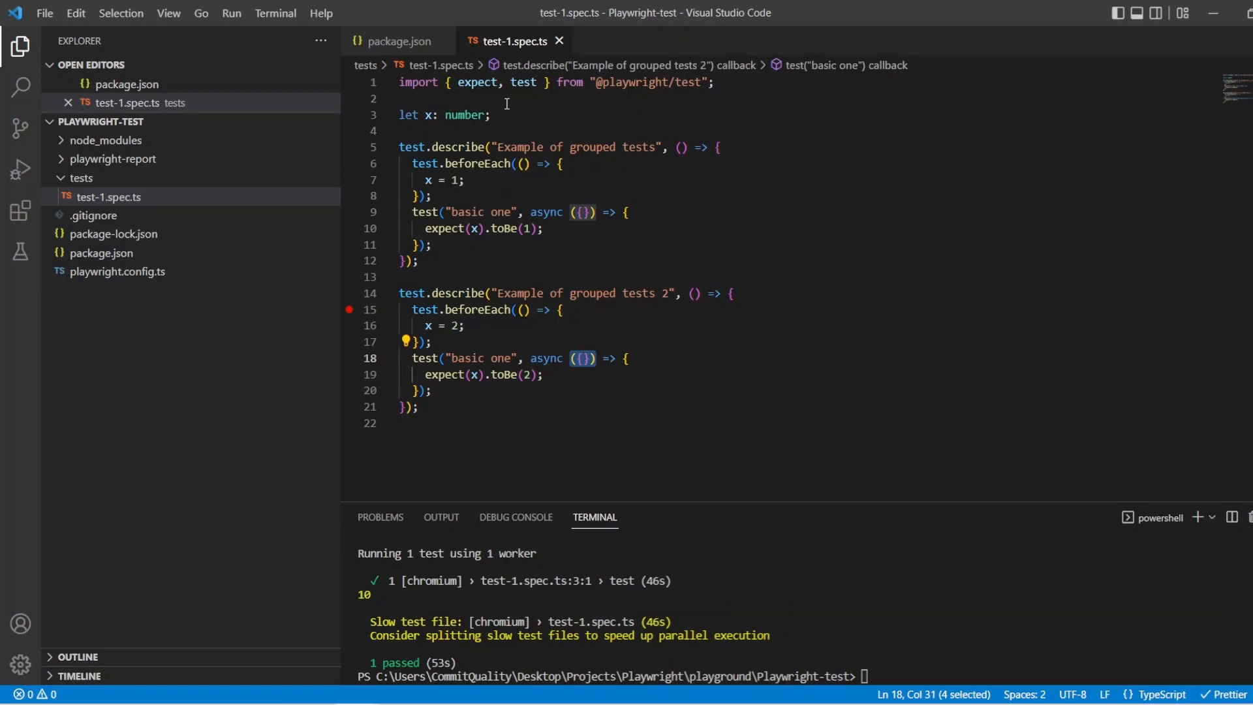
{"action": "type", "text": "as"}
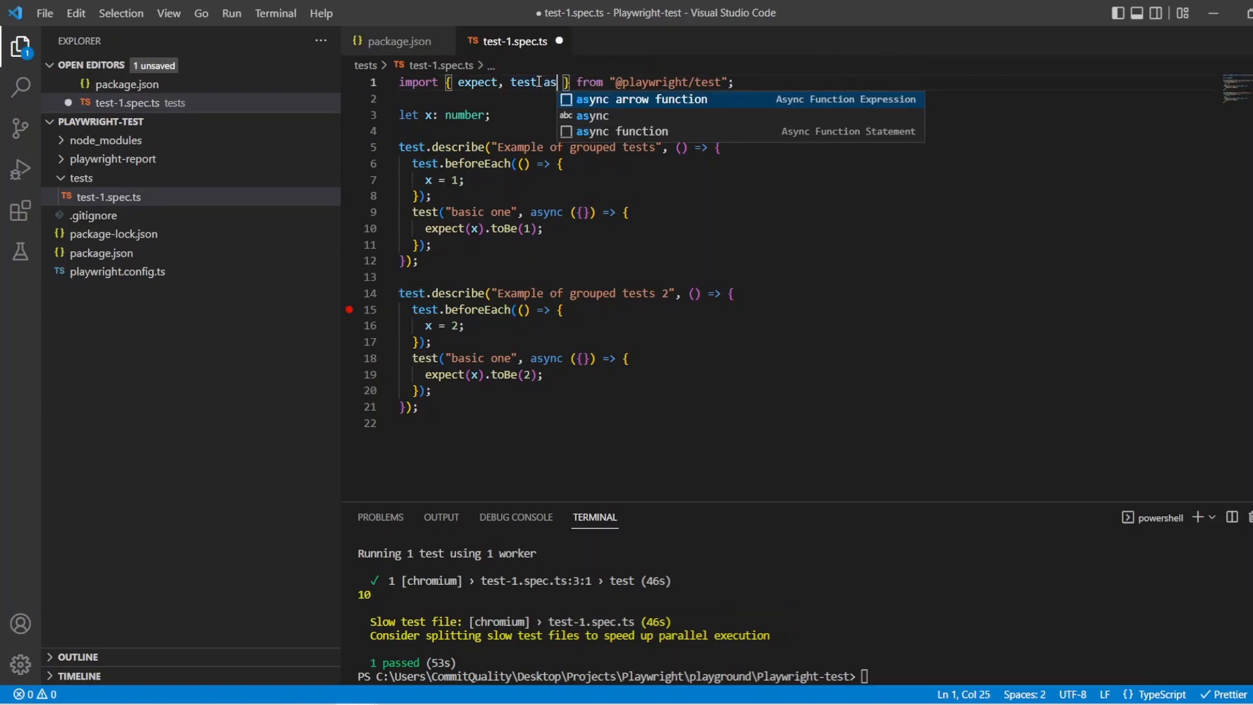
{"action": "type", "text": "base"}
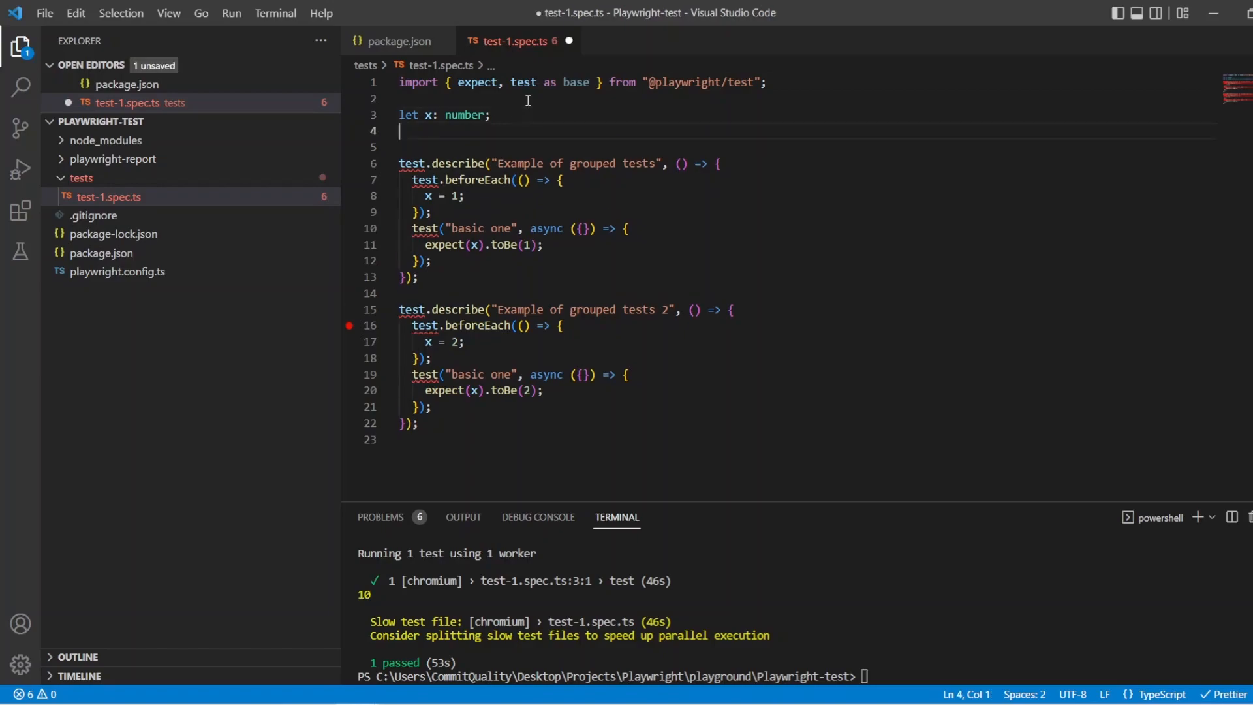
Declare type newFixutrs = { fixOne: any; fixTwo: any; } above the describe blocks
{"action": "type", "text": "type"}
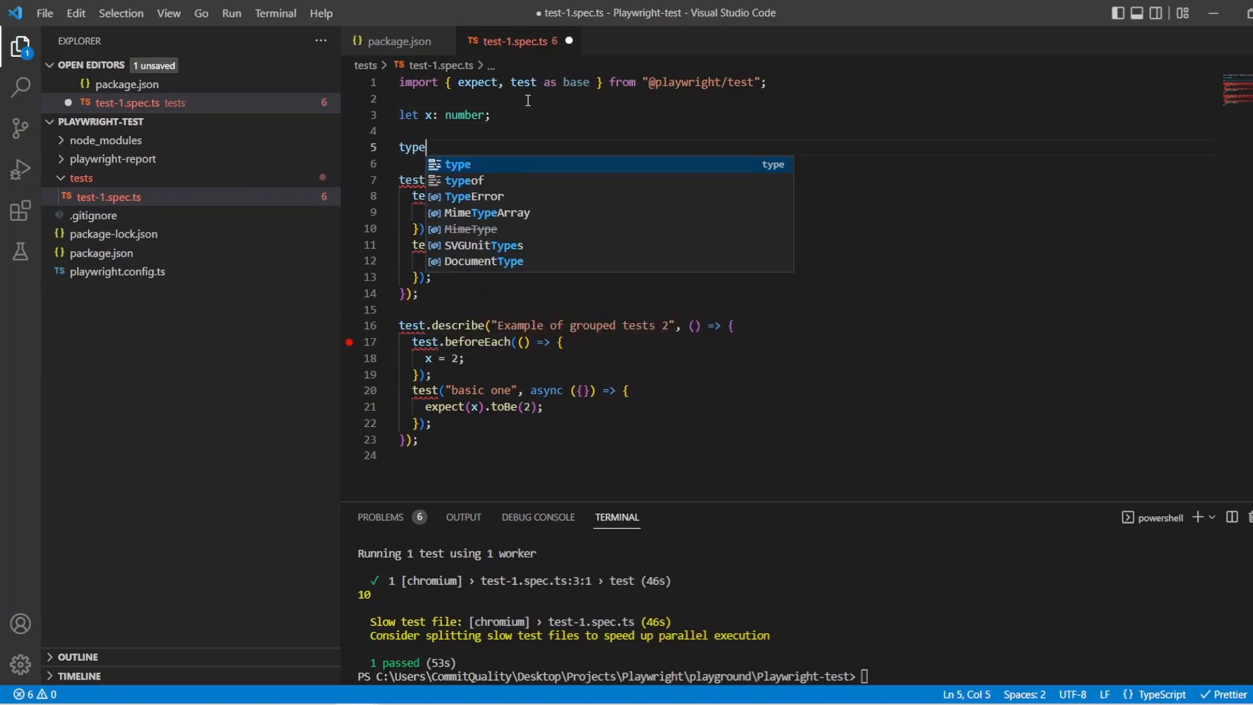
{"action": "type", "text": "newFixu"}
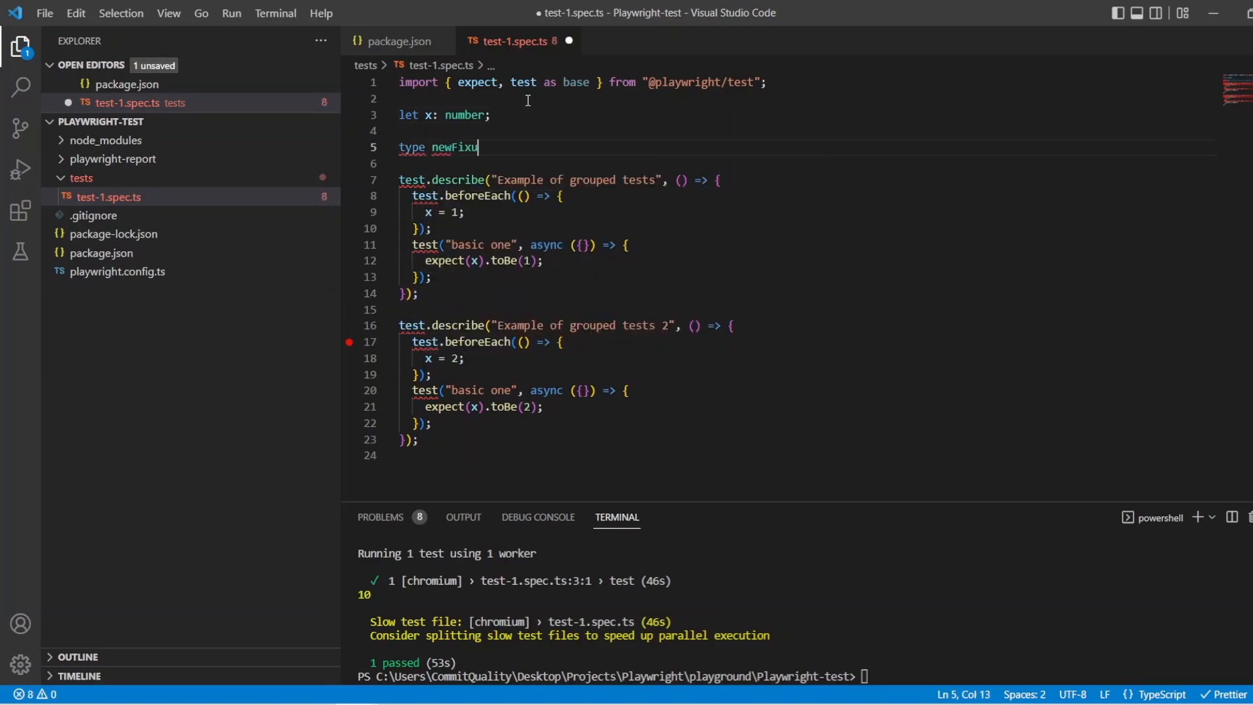
{"action": "type", "text": "trs ="}
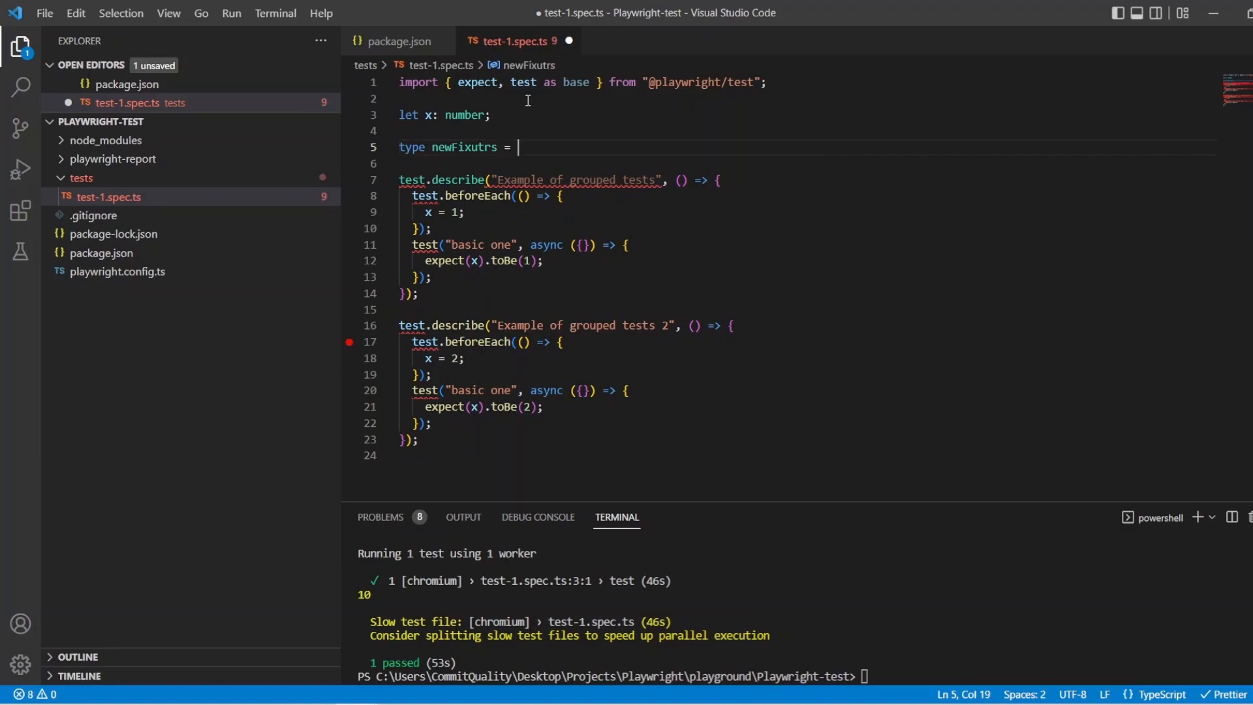
{"action": "type", "text": "{"}
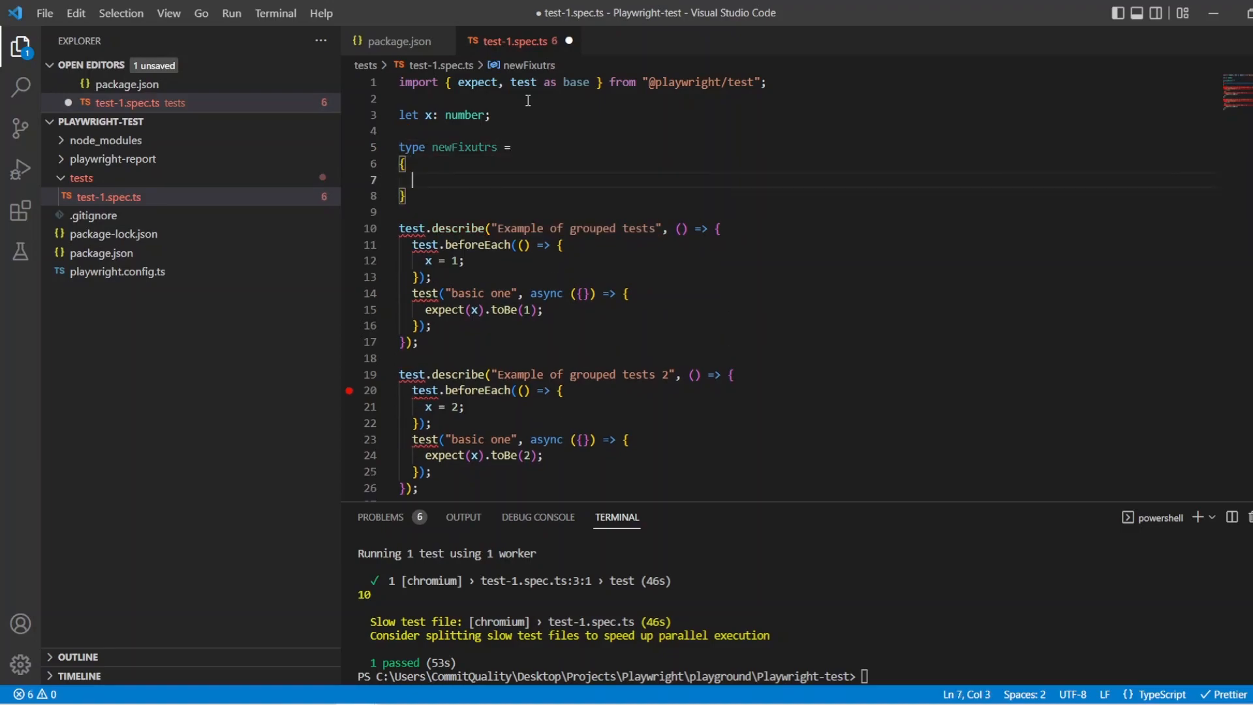
{"action": "type", "text": "fixOne: any;"}
{"action": "type", "text": "fixTwo"}
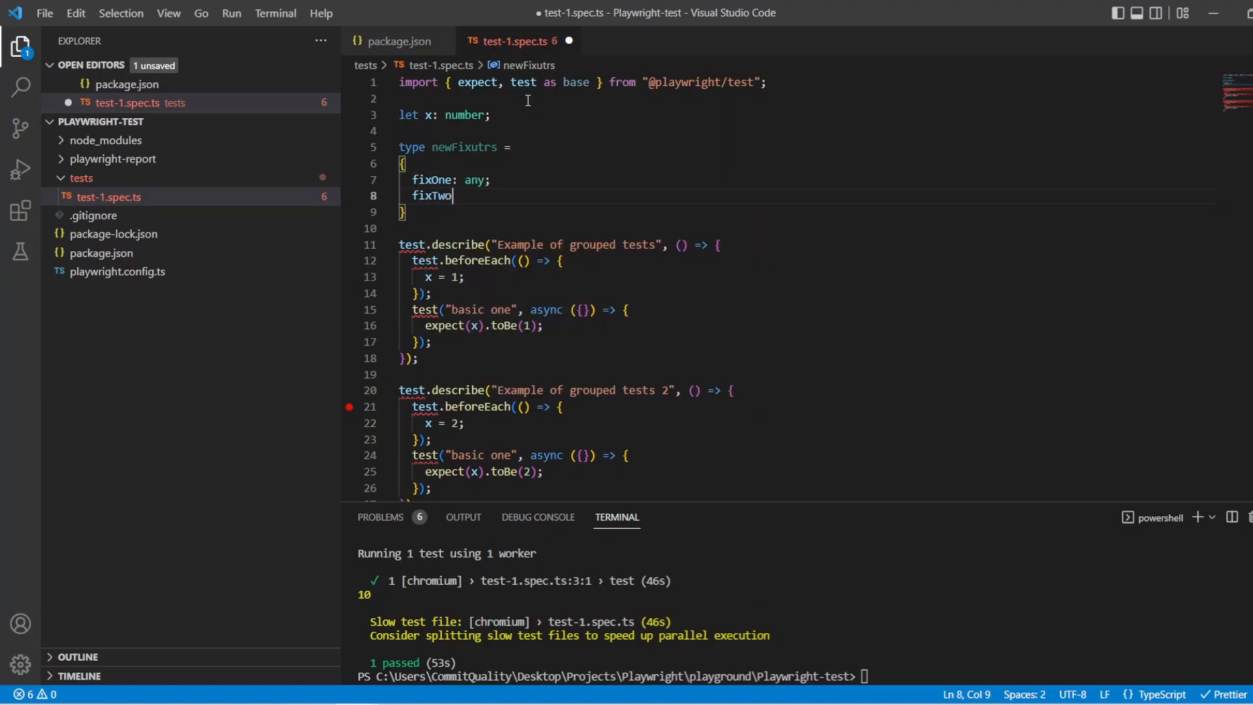
{"action": "type", "text": ": any;"}
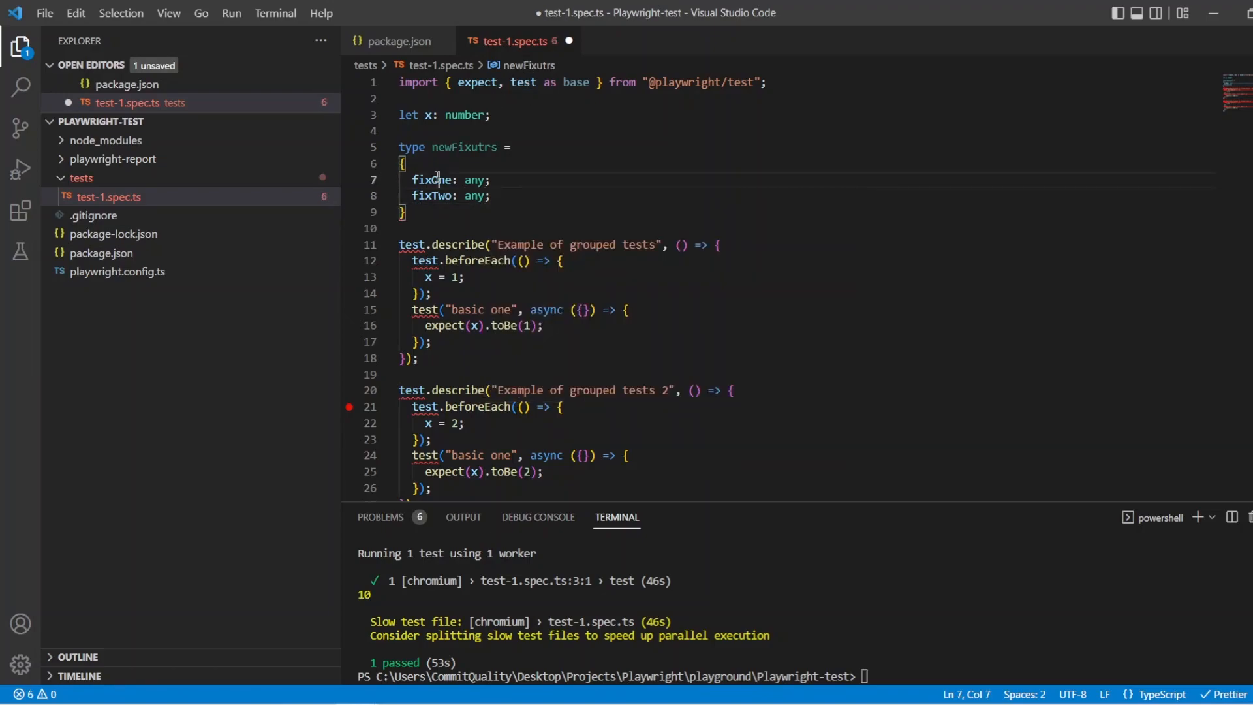
{"action": "double_click", "coordinate": [432, 178]}
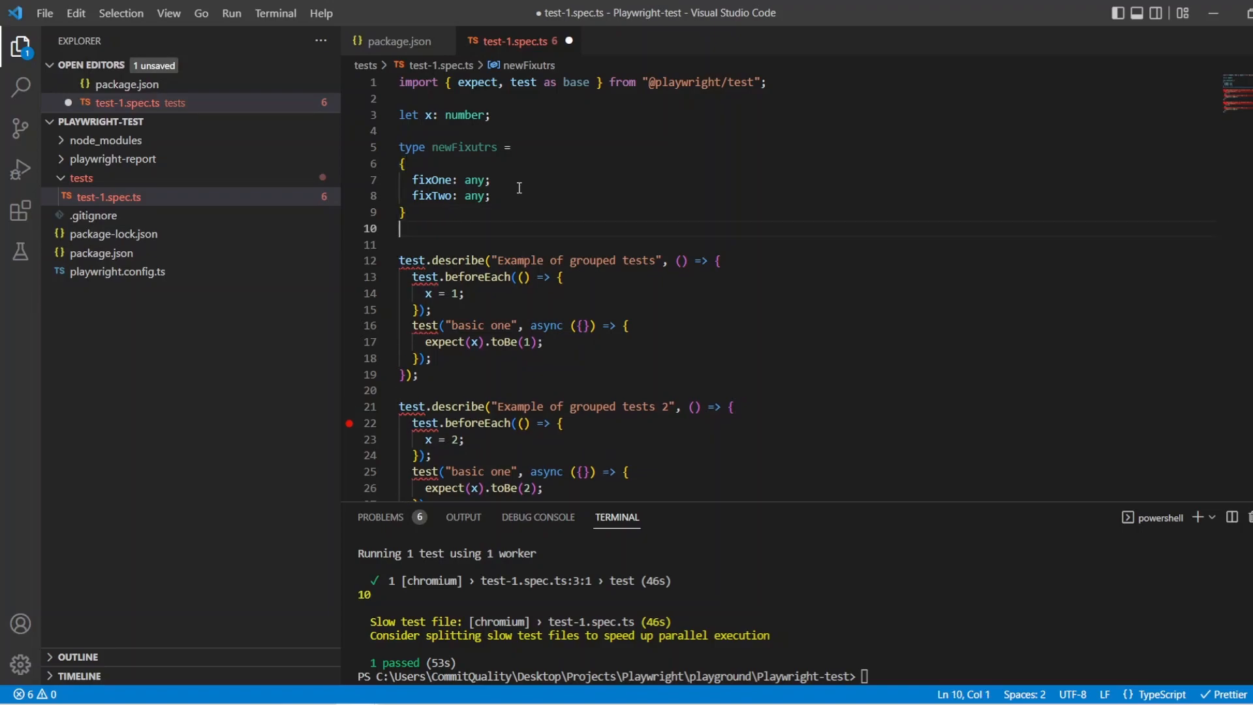
Define const test = base.extend<newFixutrs>({ }), saved and formatted with an empty fixtures object
{"action": "type", "text": "const test"}
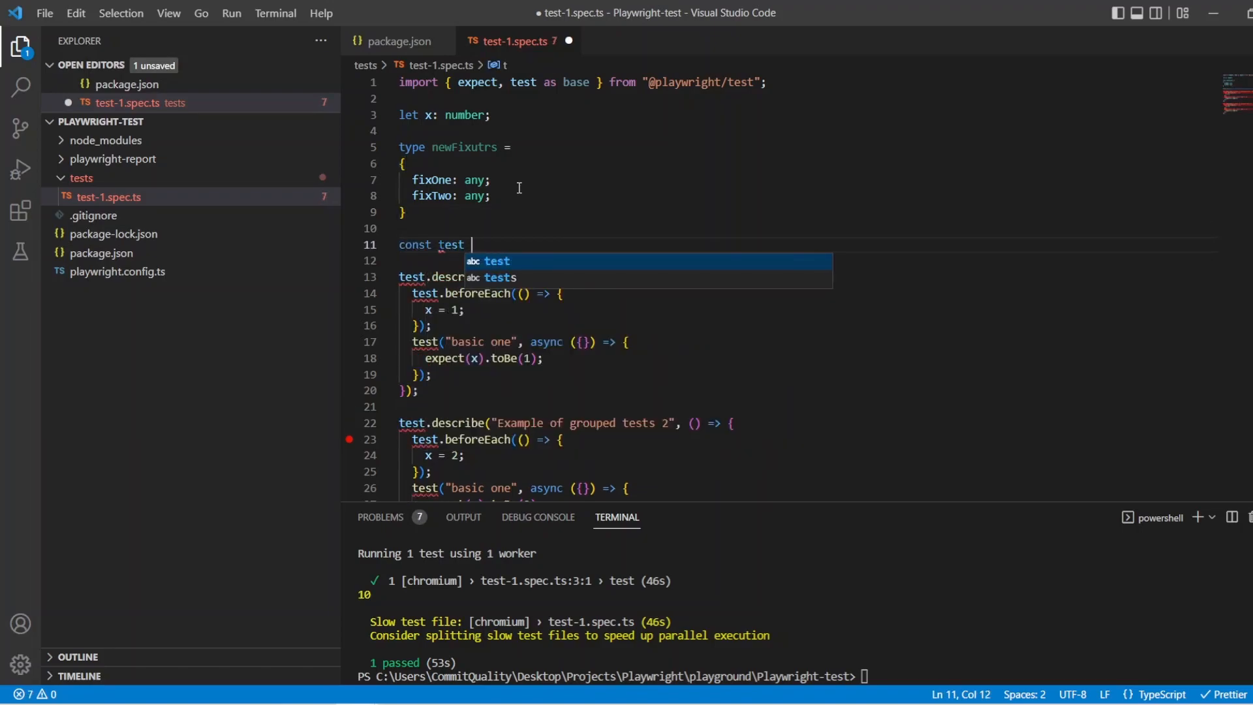
{"action": "type", "text": "= base.extend"}
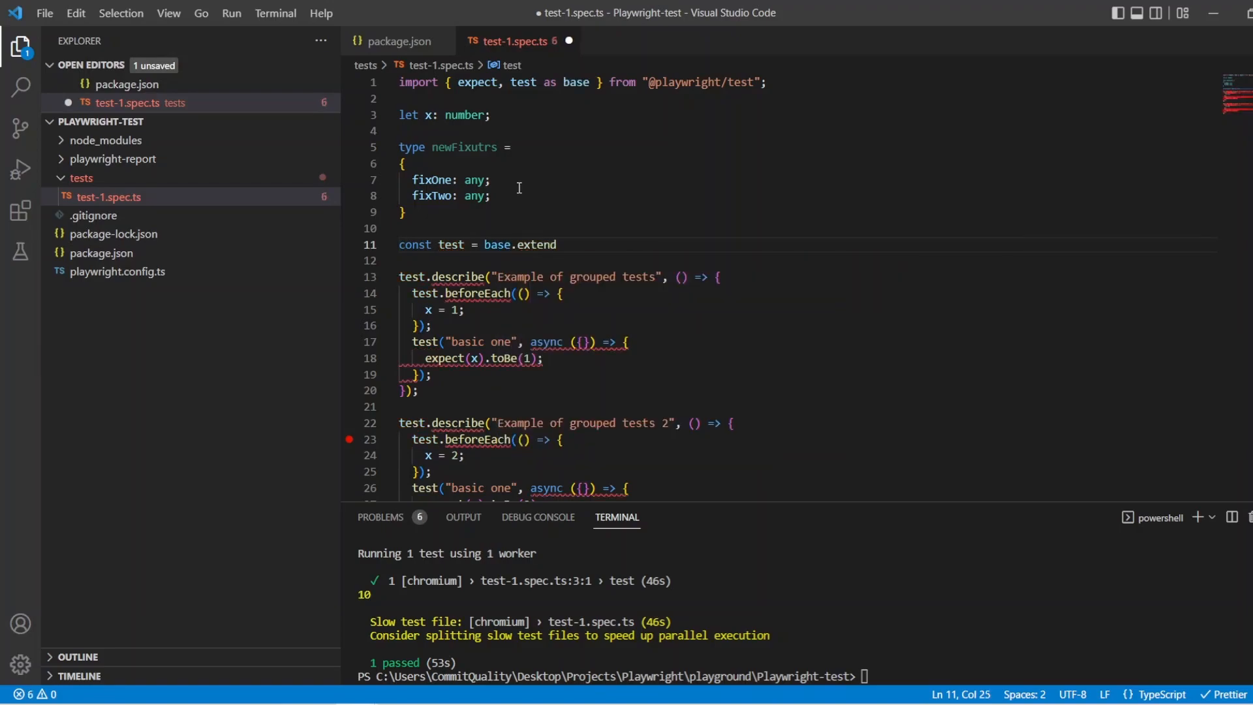
{"action": "type", "text": "<n"}
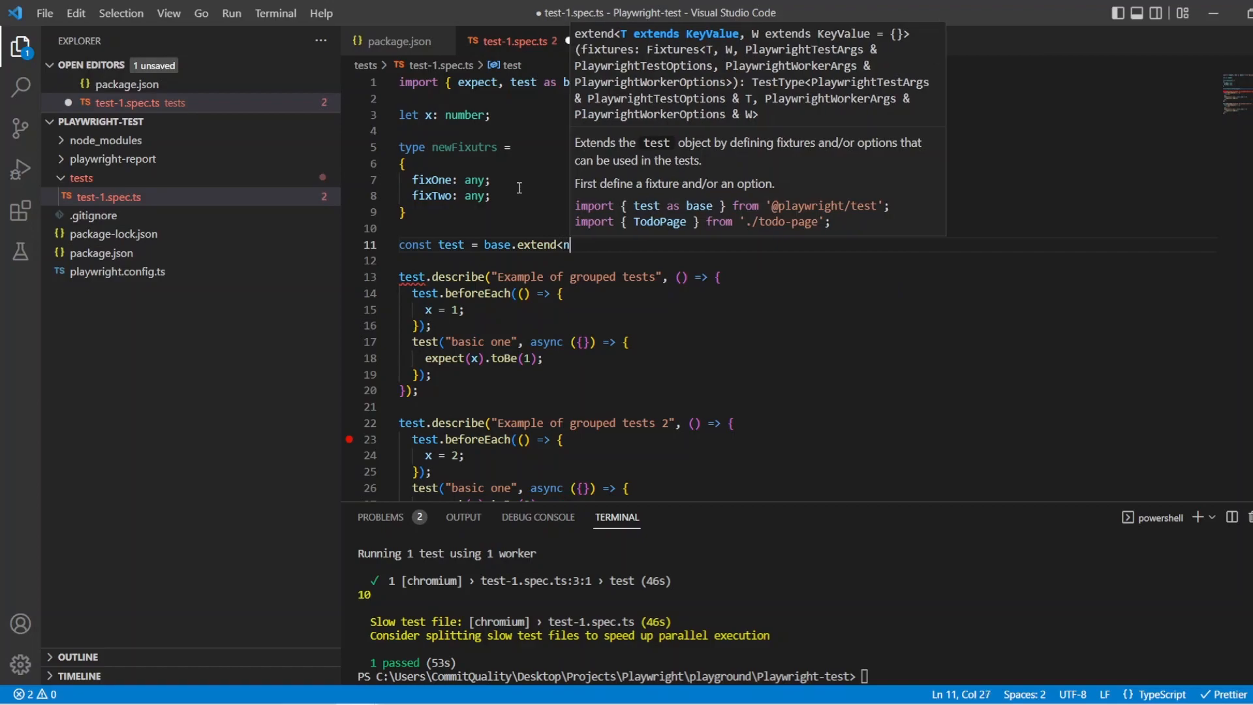
{"action": "type", "text": "ewFixutrs"}
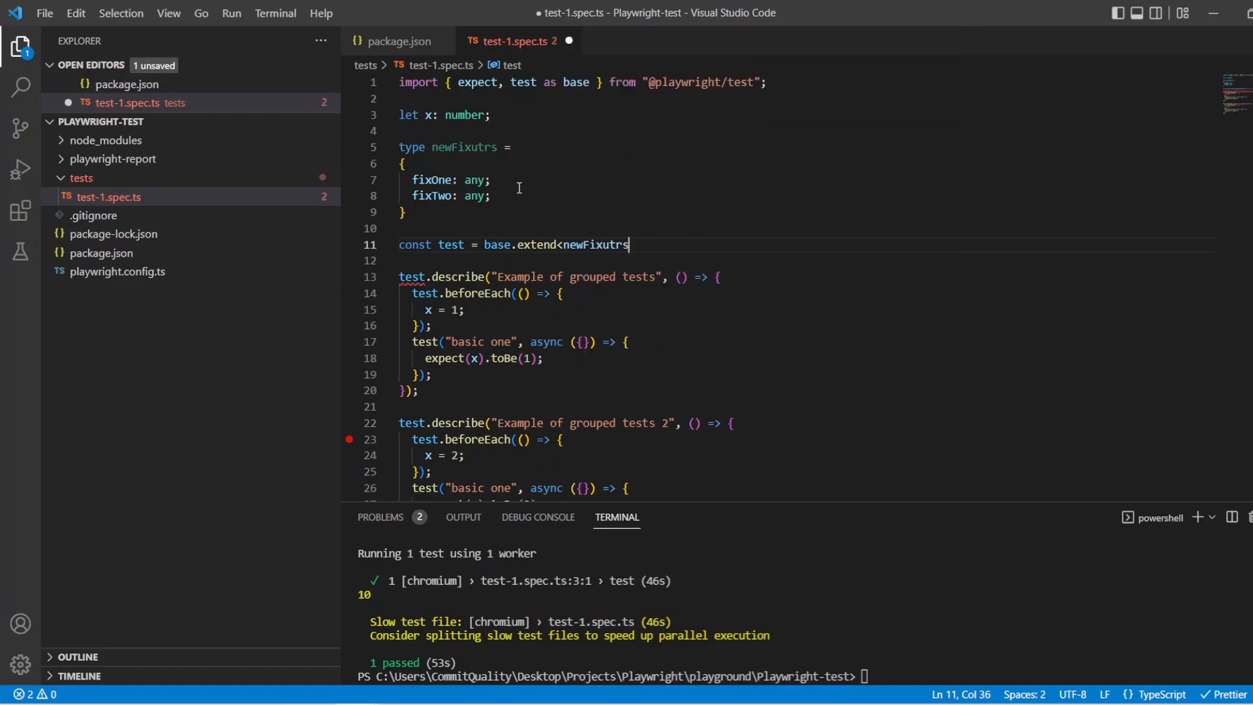
{"action": "type", "text": ">("}
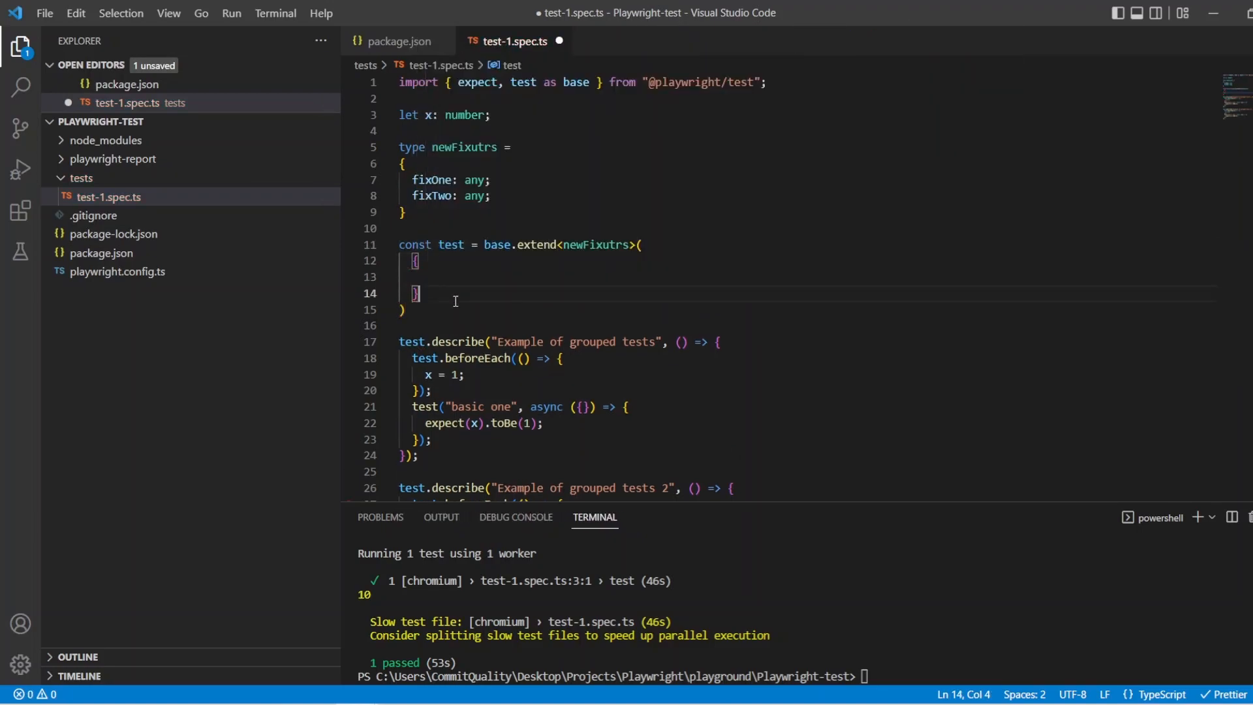
{"action": "key", "text": "Ctrl+s"}
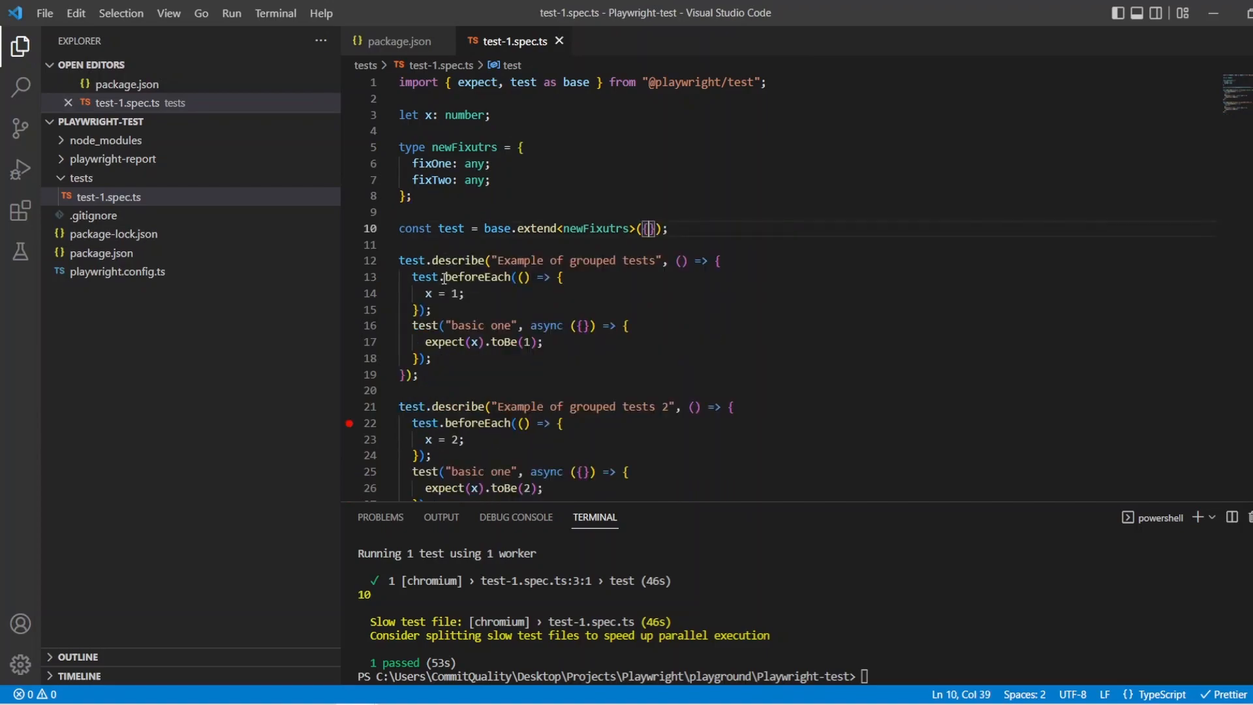
{"action": "key", "text": "Enter"}
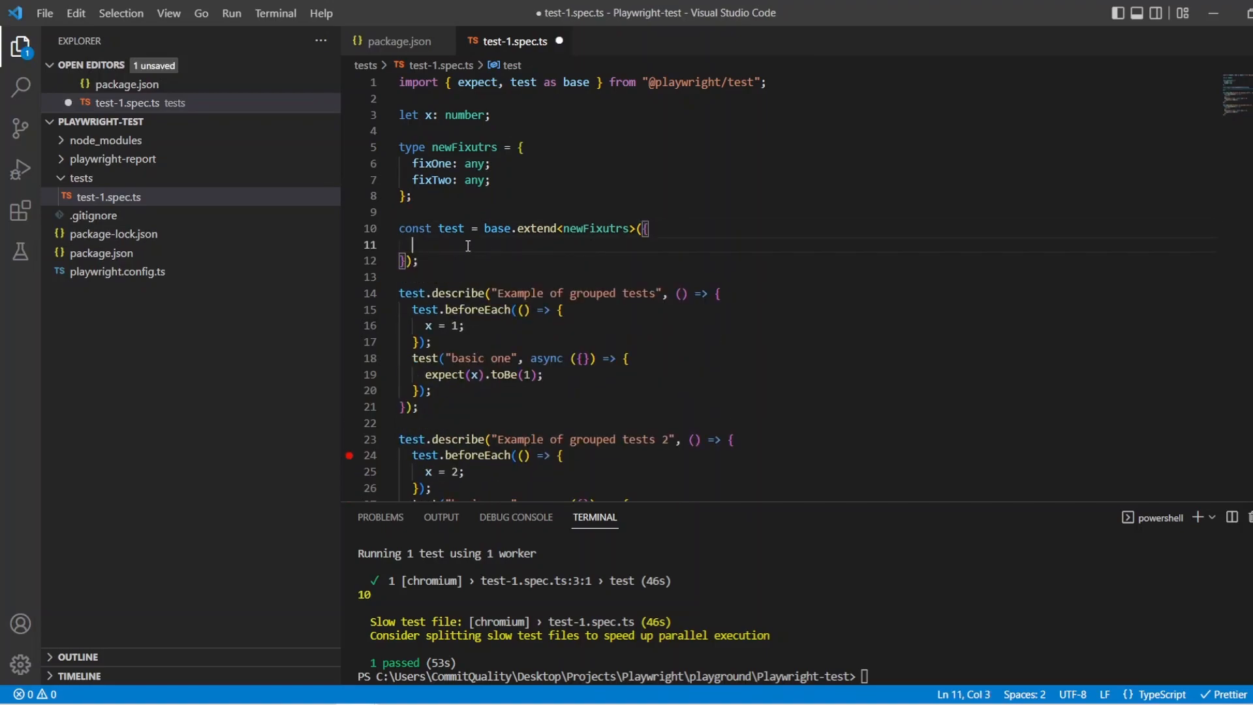
Start the fixOne fixture as async ({}, use) => with const fixOne = undefined
{"action": "type", "text": "fixOne:"}
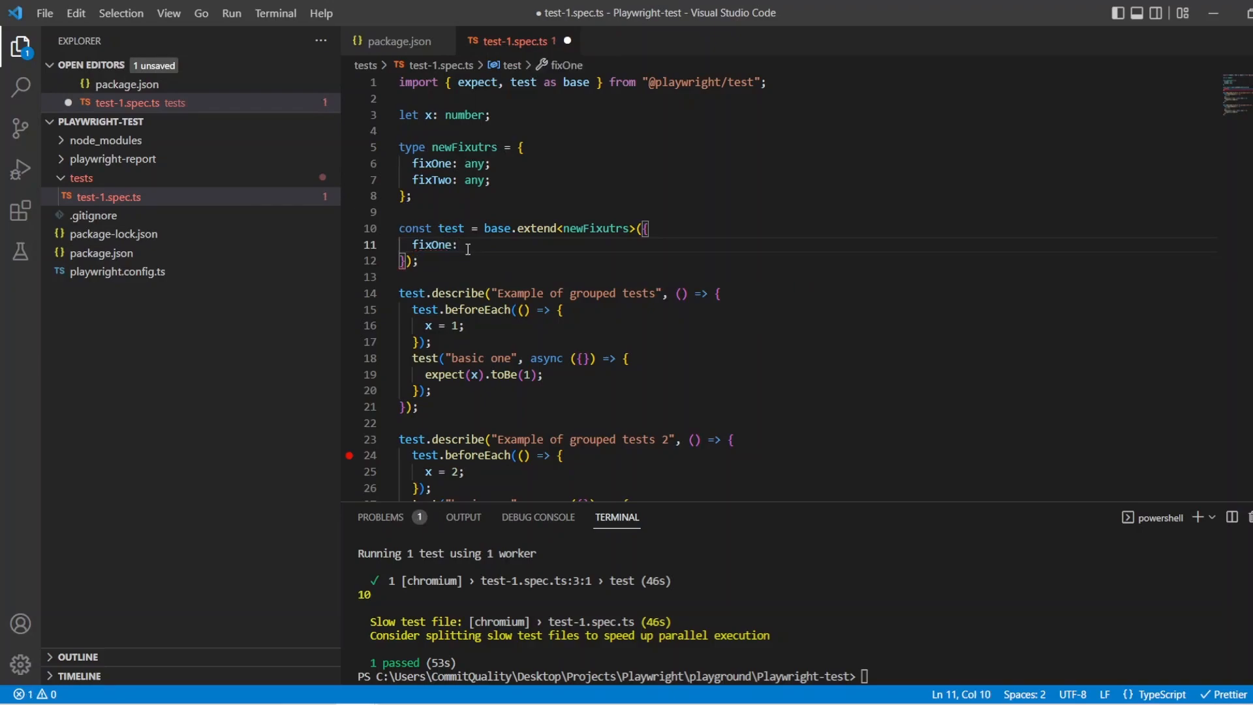
{"action": "type", "text": "asyc("}
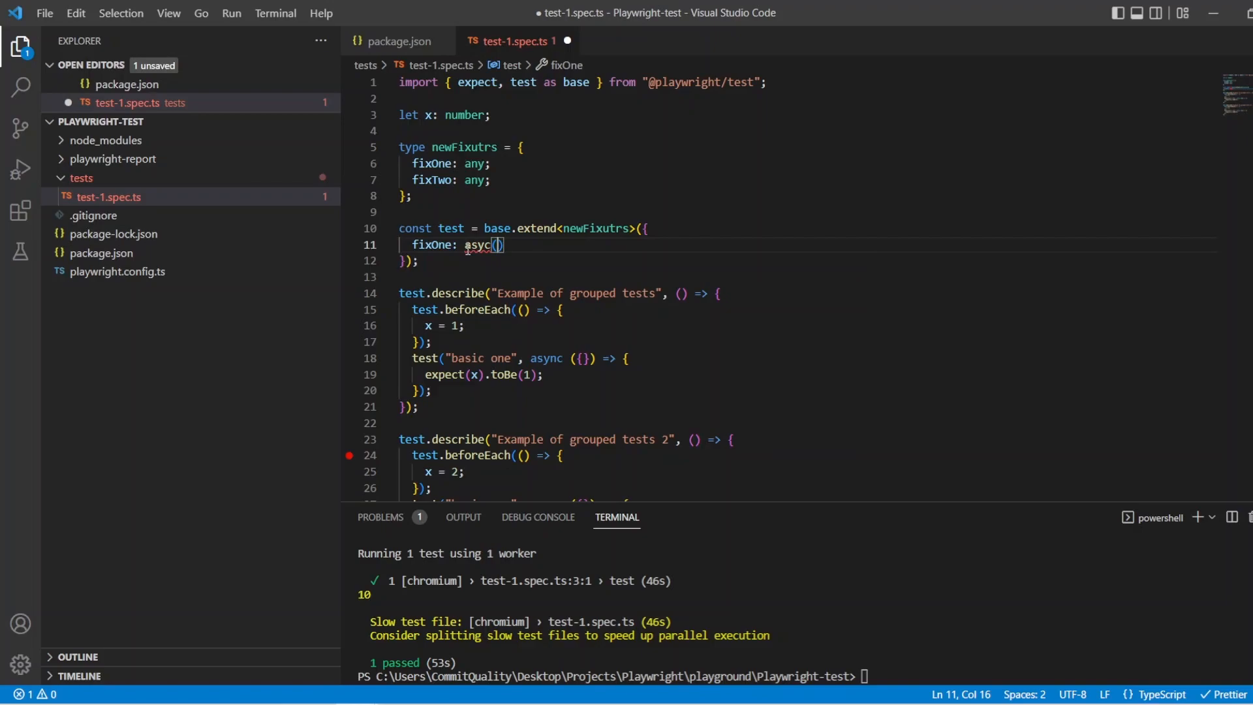
{"action": "type", "text": "{}"}
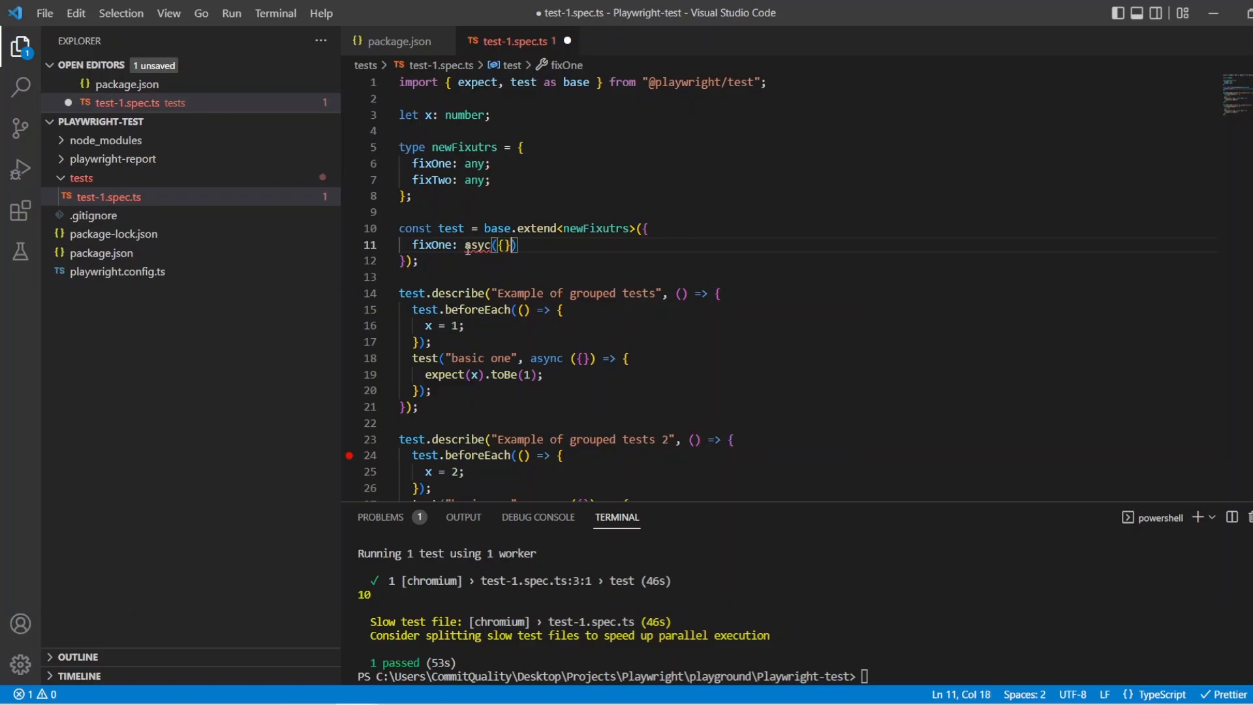
{"action": "type", "text": ", use"}
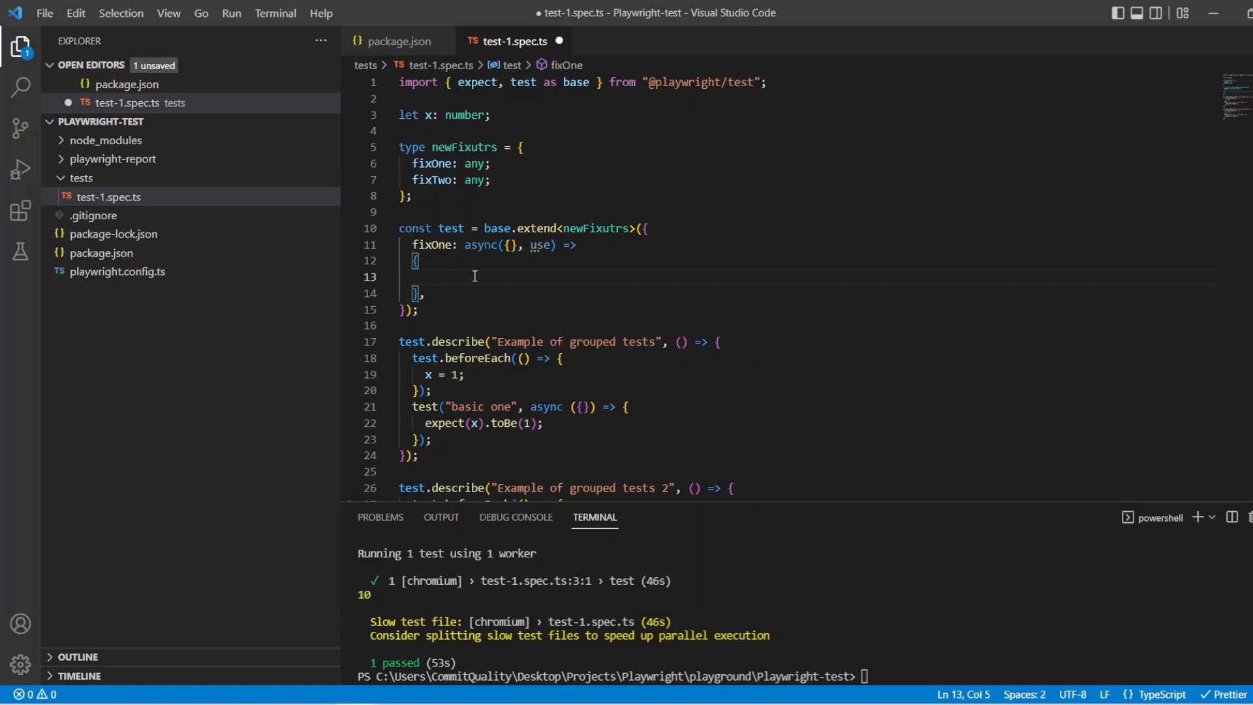
{"action": "type", "text": "const fix"}
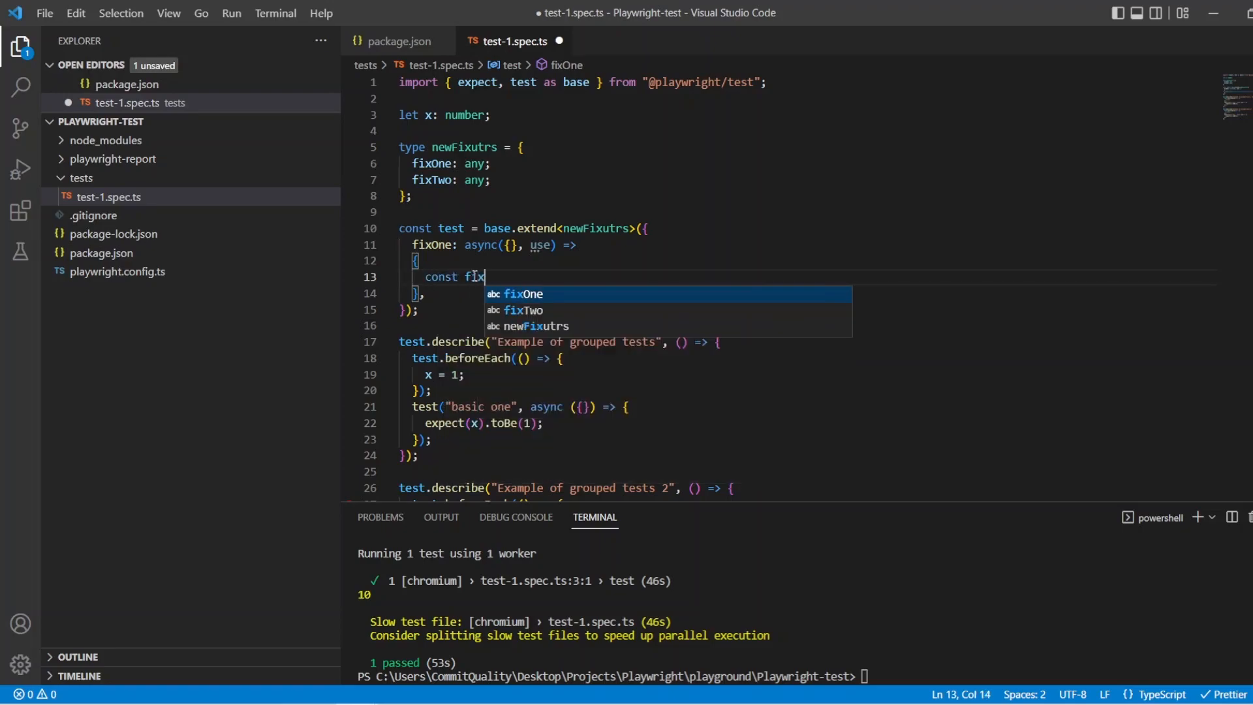
{"action": "type", "text": "One = undefined;"}
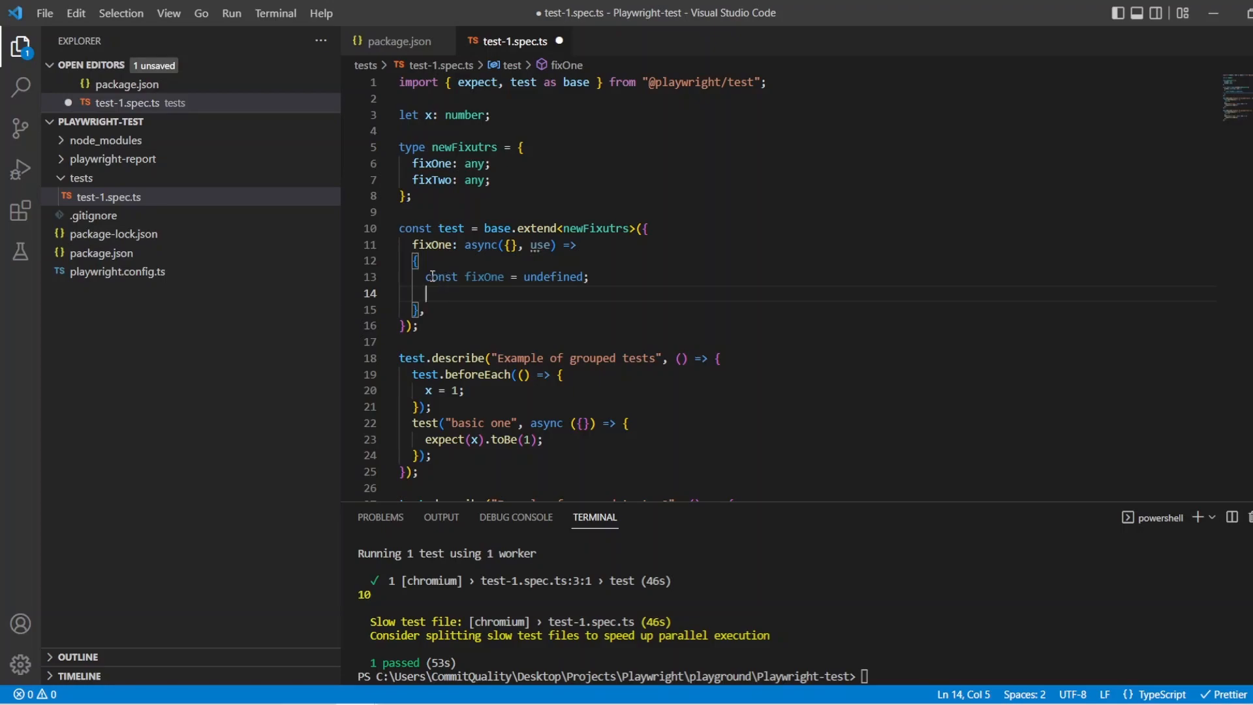
{"action": "mouse_move", "coordinate": [458, 277]}
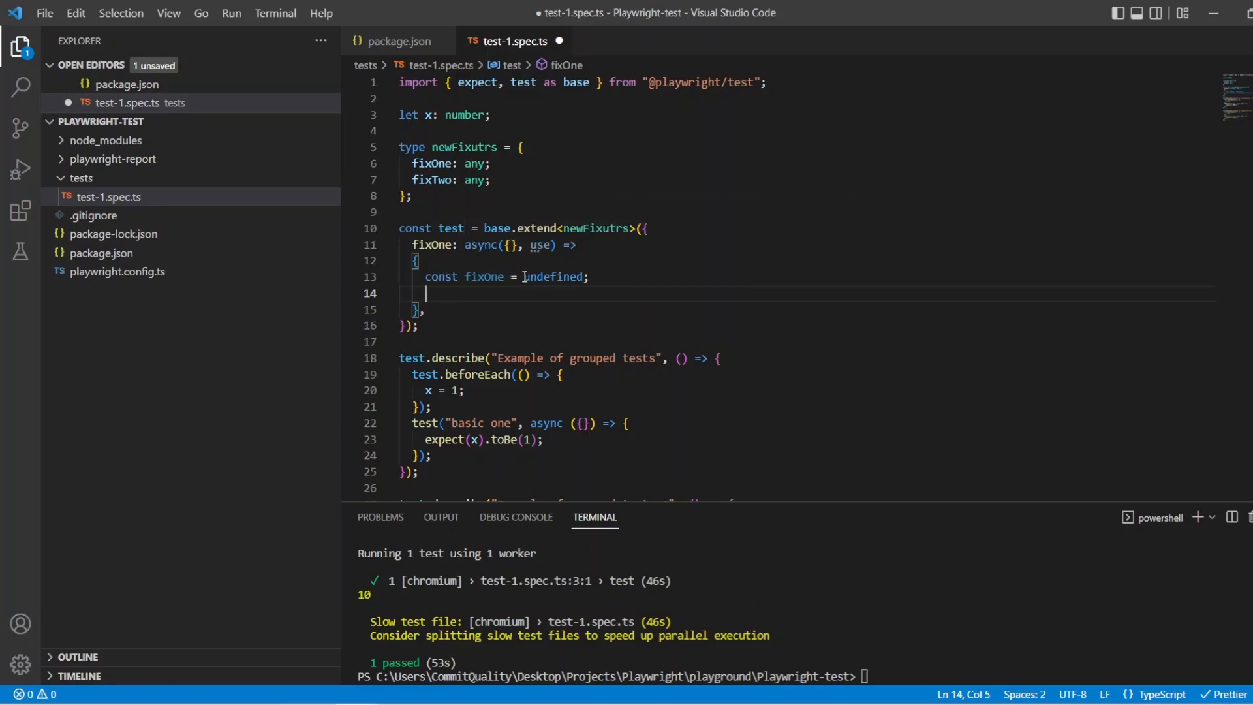
{"action": "double_click", "coordinate": [553, 277]}
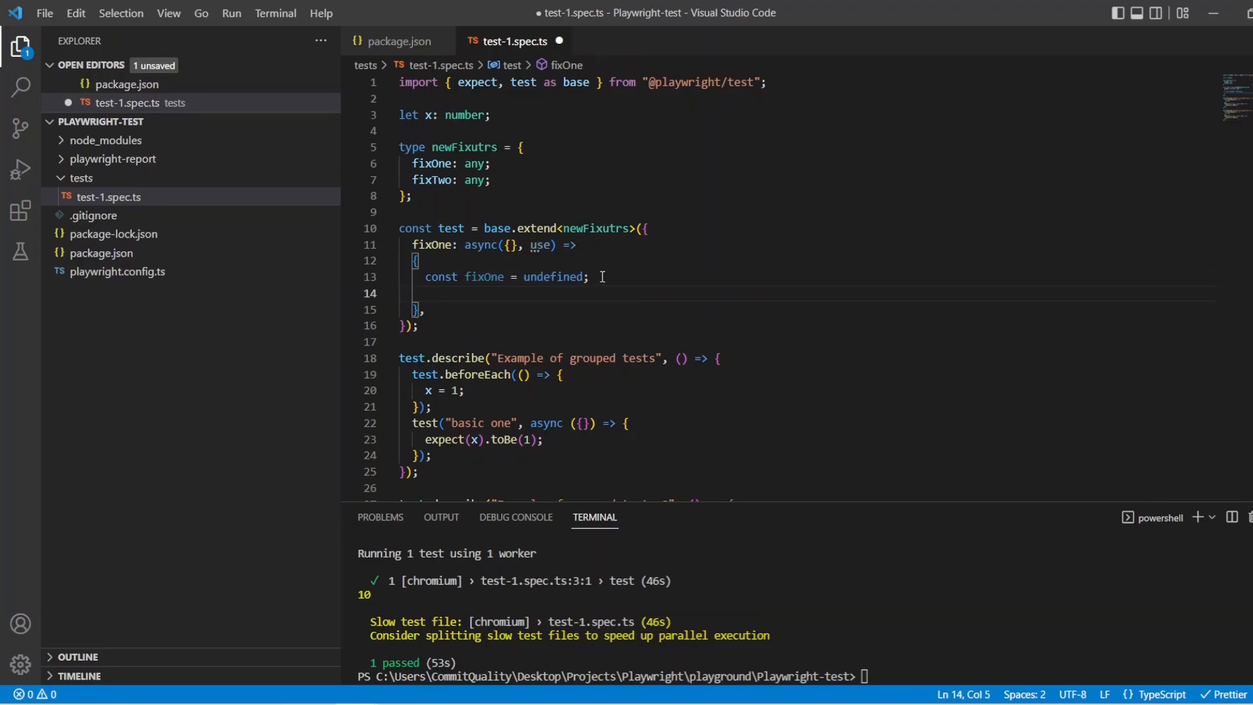
Finish fixOne with x = 1 and await use(fixOne), save, and select the fixture for copying
{"action": "type", "text": "x = 1;"}
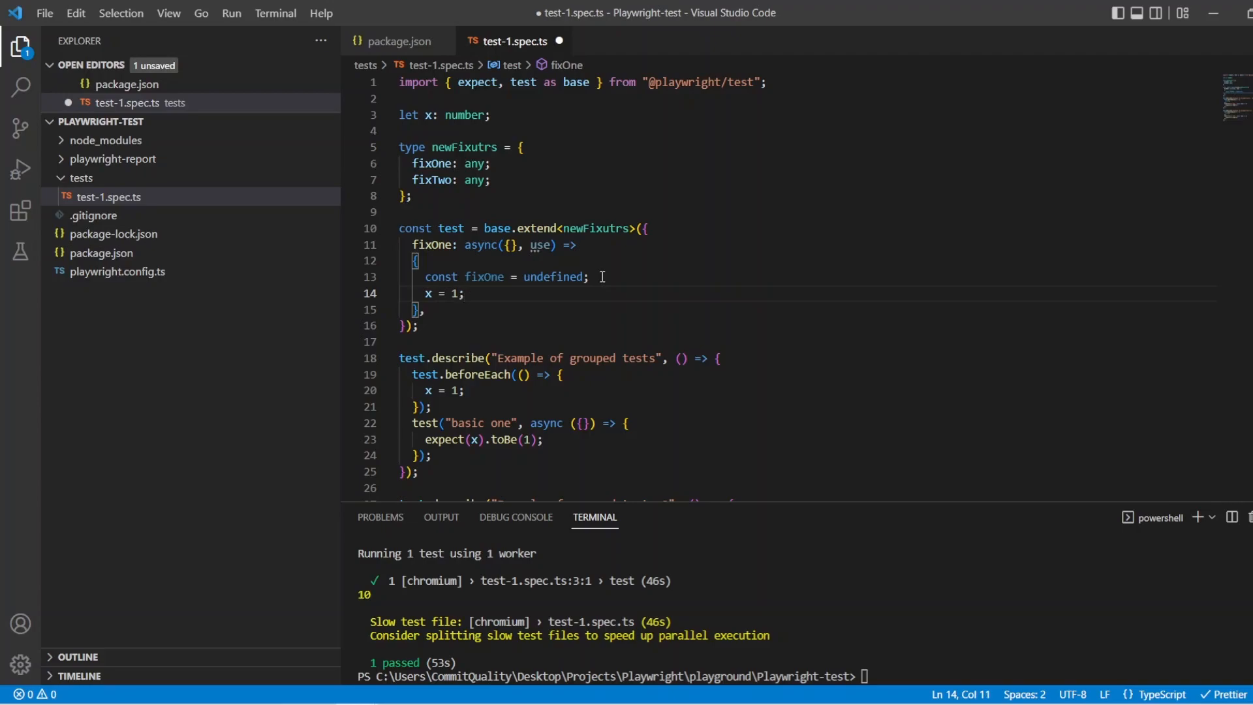
{"action": "key", "text": "Enter"}
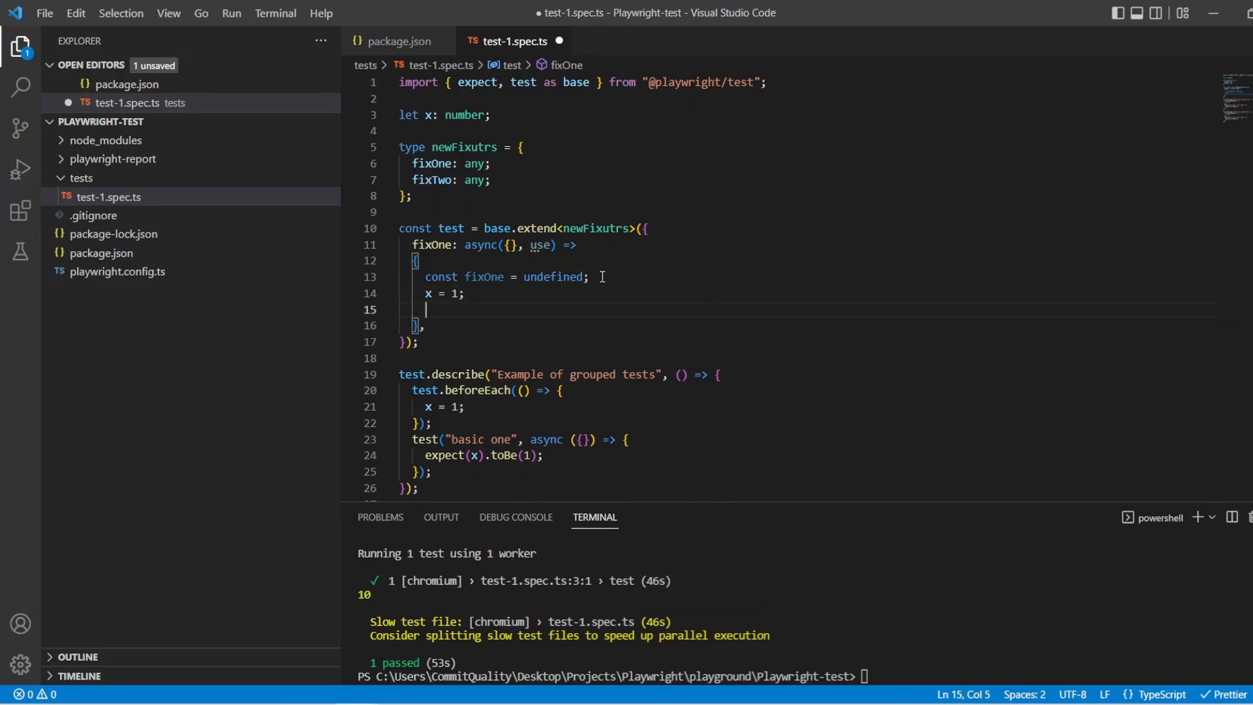
{"action": "type", "text": "await"}
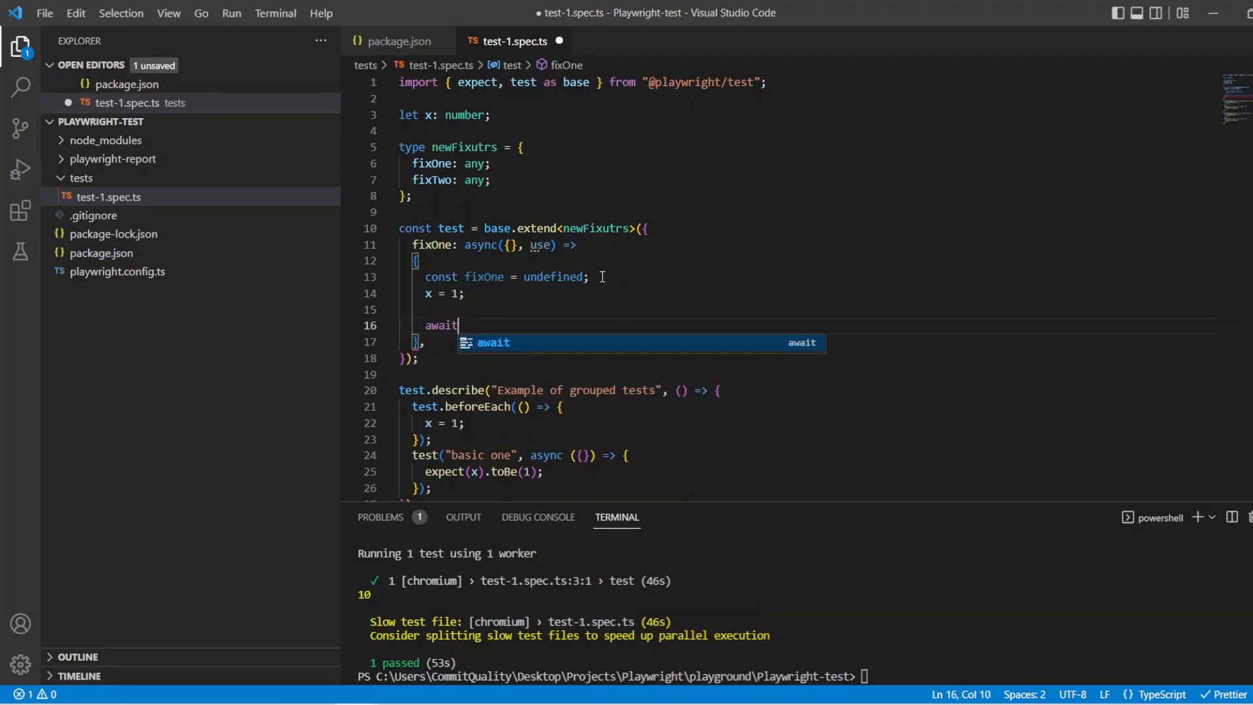
{"action": "type", "text": "use()"}
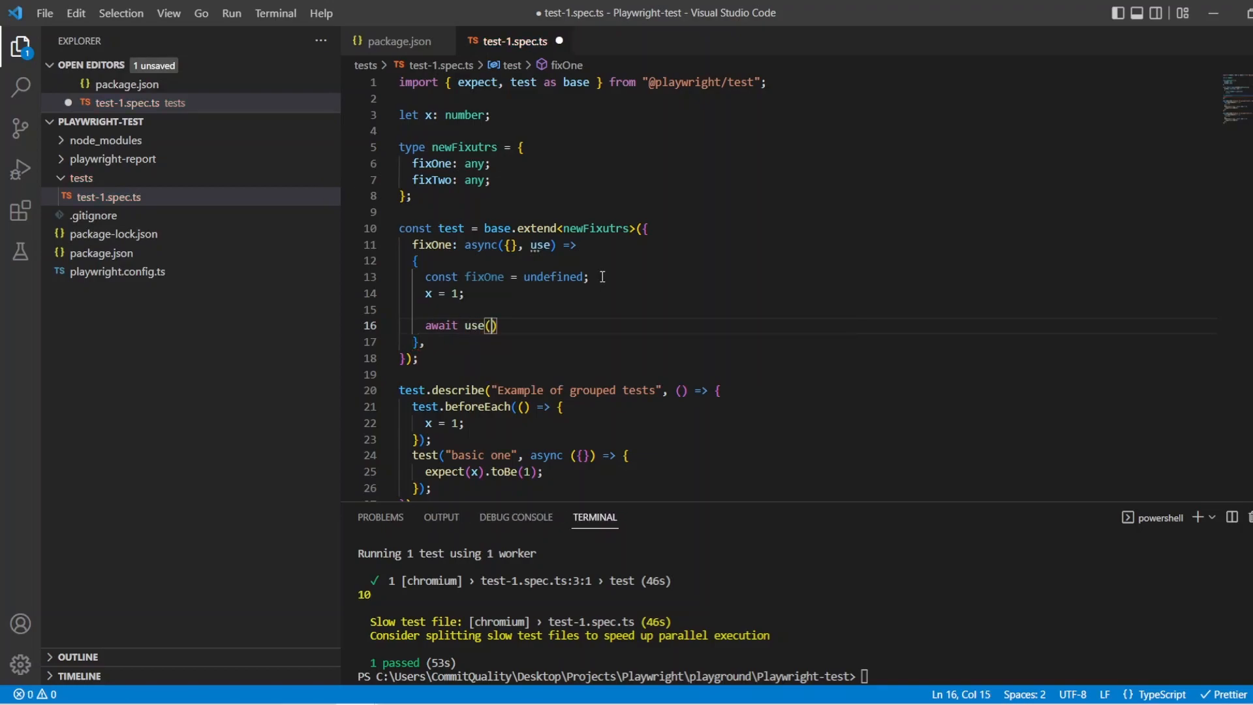
{"action": "type", "text": "fixOne"}
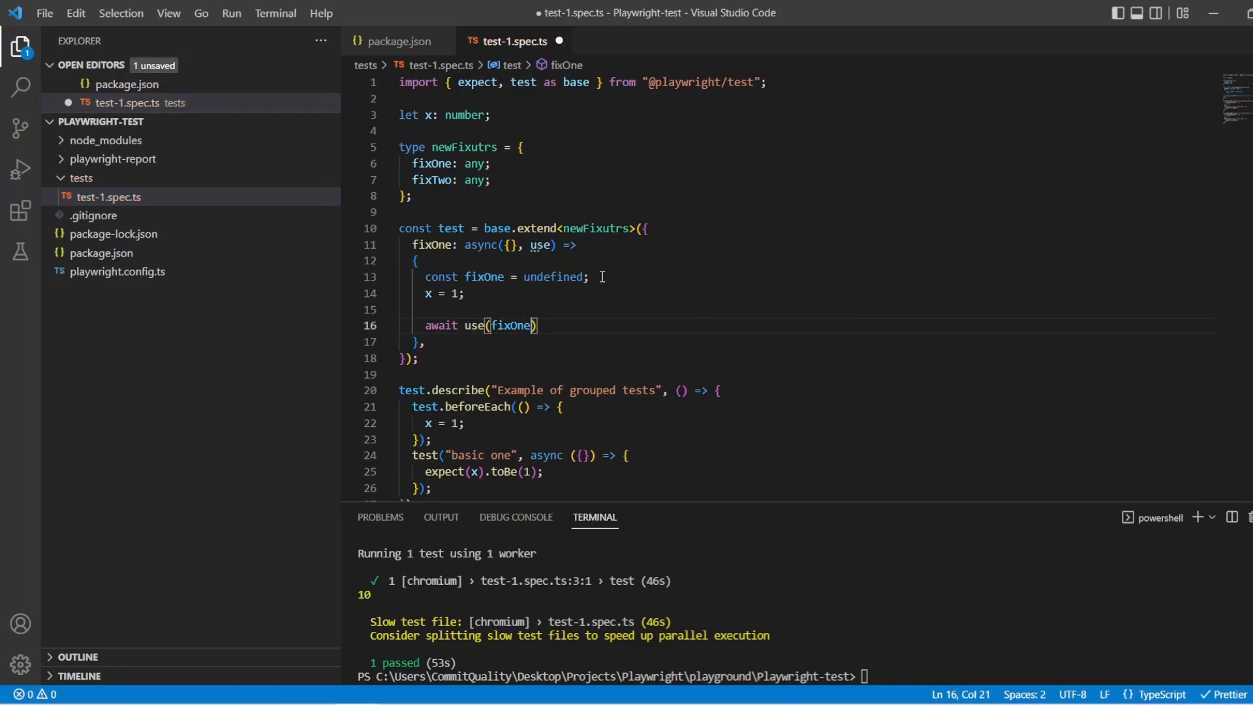
{"action": "key", "text": "Ctrl+S"}
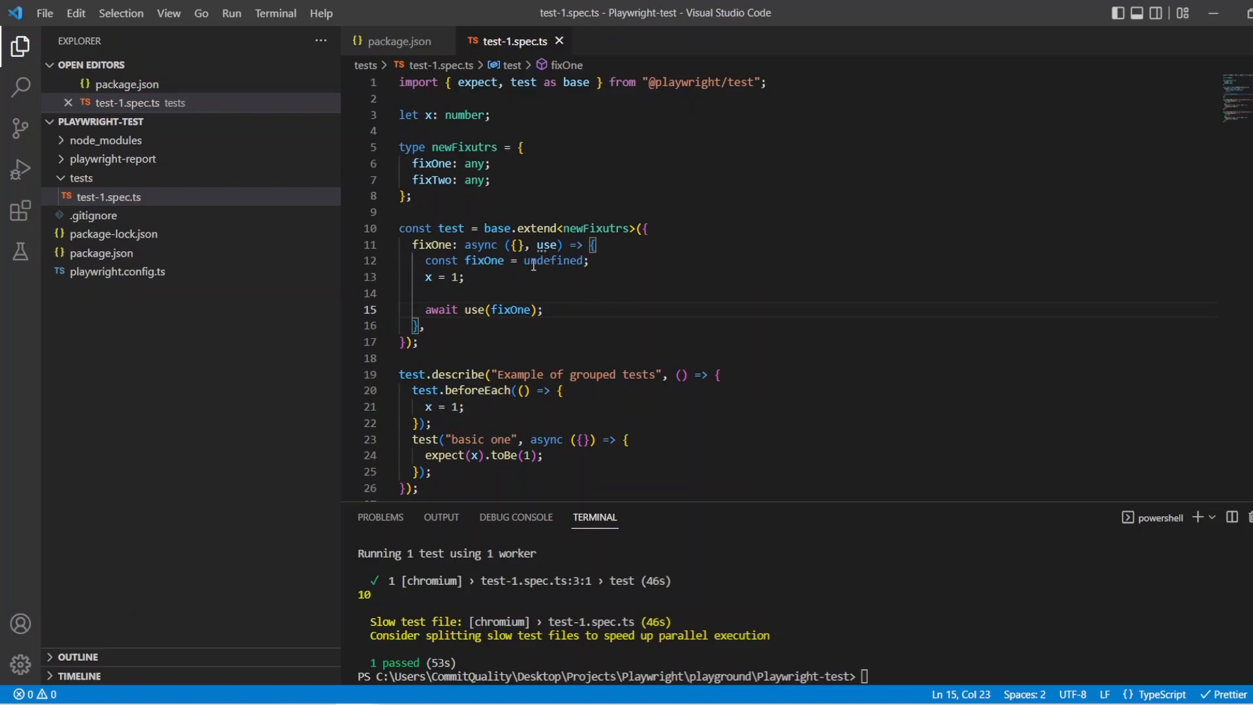
{"action": "left_click_drag", "start_coordinate": [411, 244], "coordinate": [422, 325]}
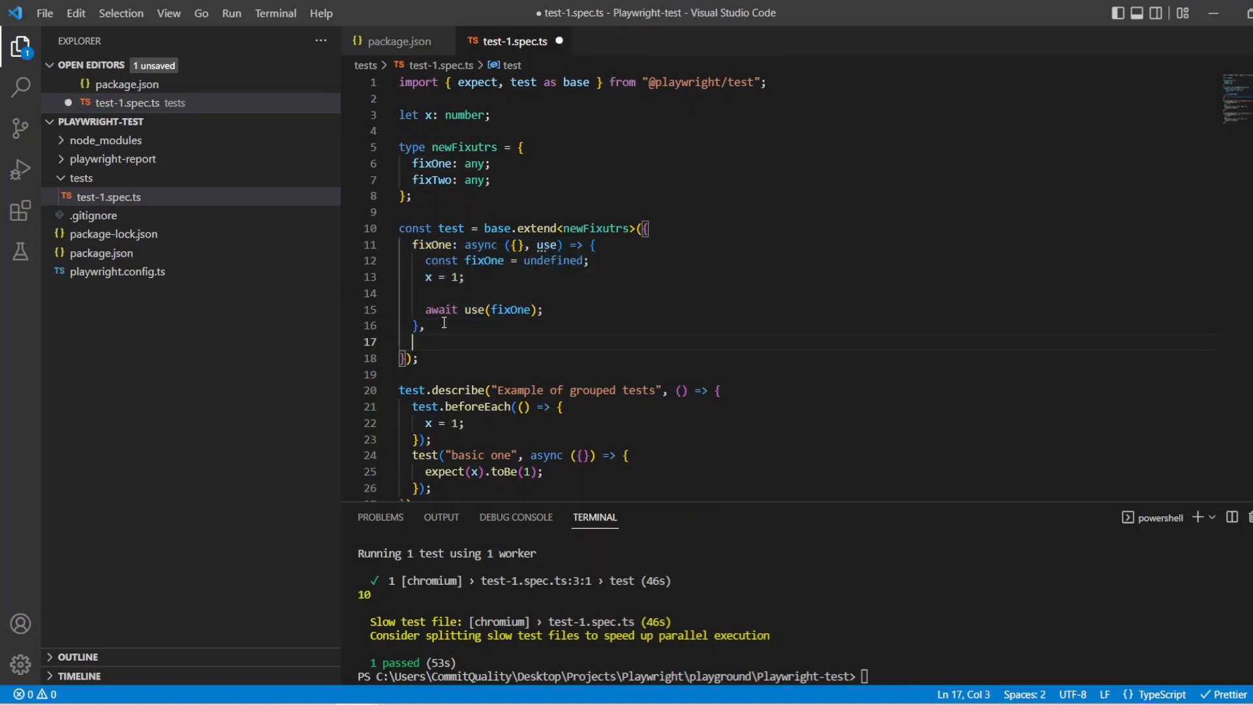
Add a fixTwo fixture copied from fixOne that sets x to 2 and calls use(fixTwo)
{"action": "type", "text": "f: async ({}, use) => {"}
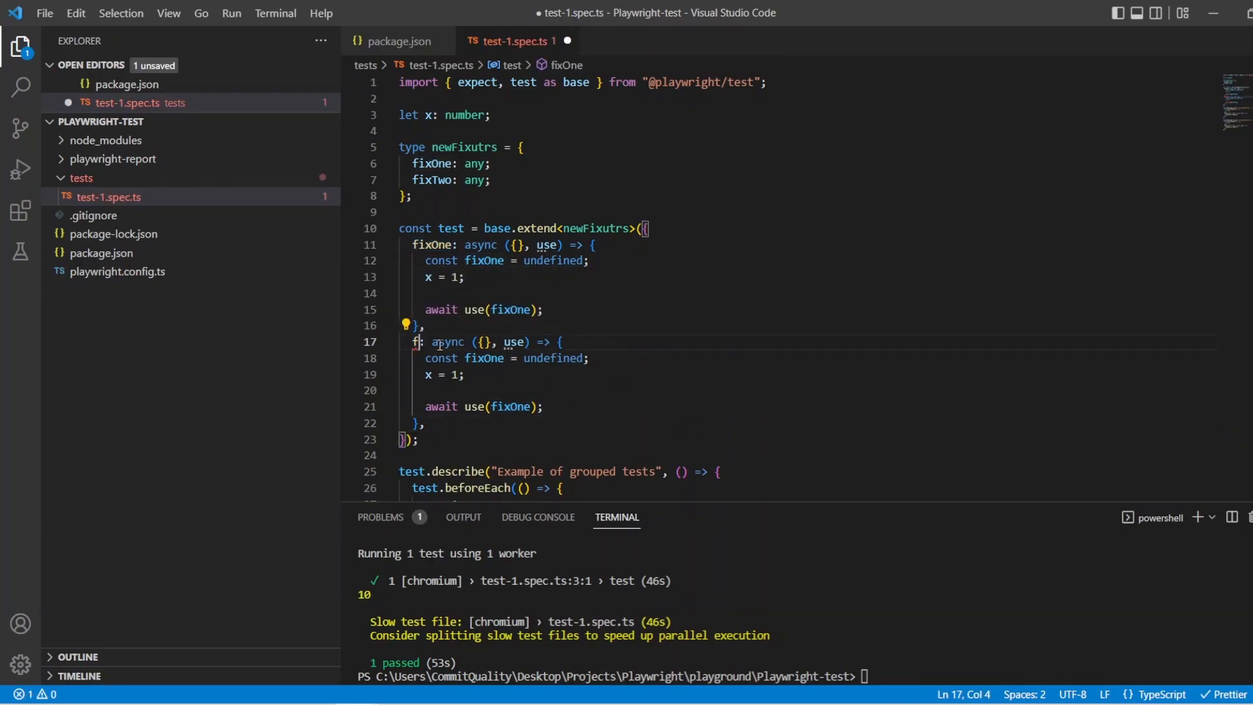
{"action": "type", "text": "ixTwo"}
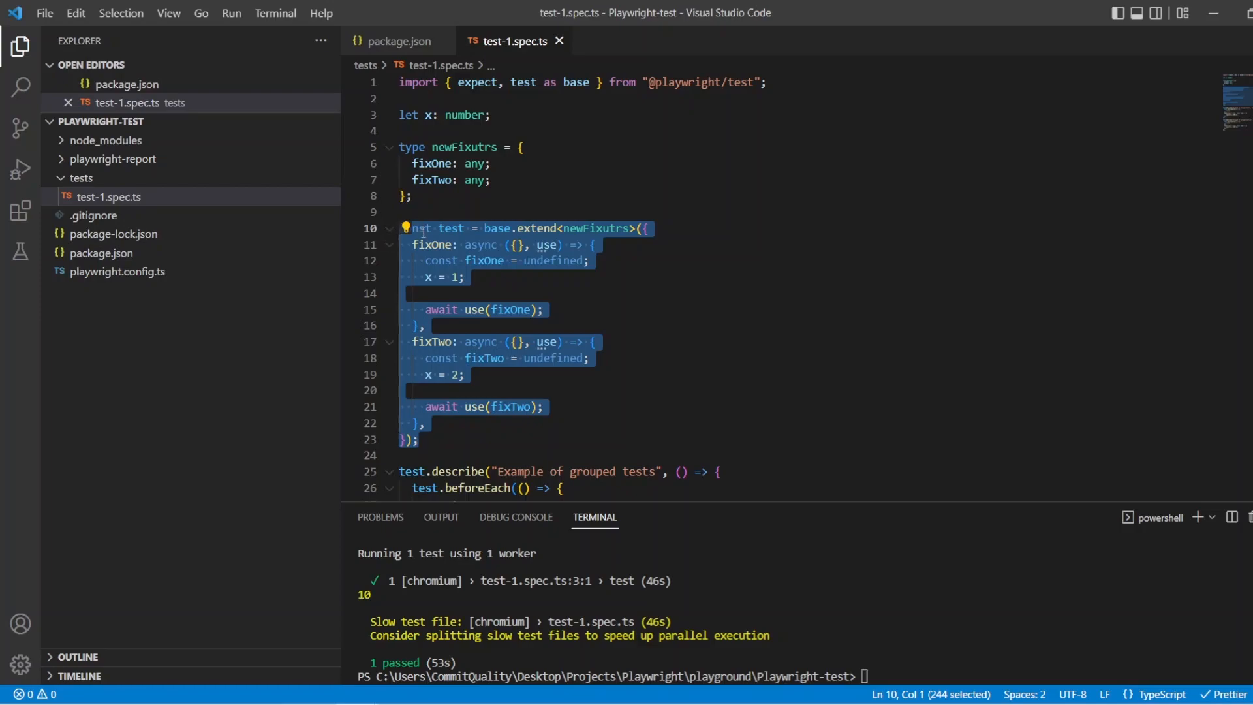
{"action": "left_click", "coordinate": [404, 99]}
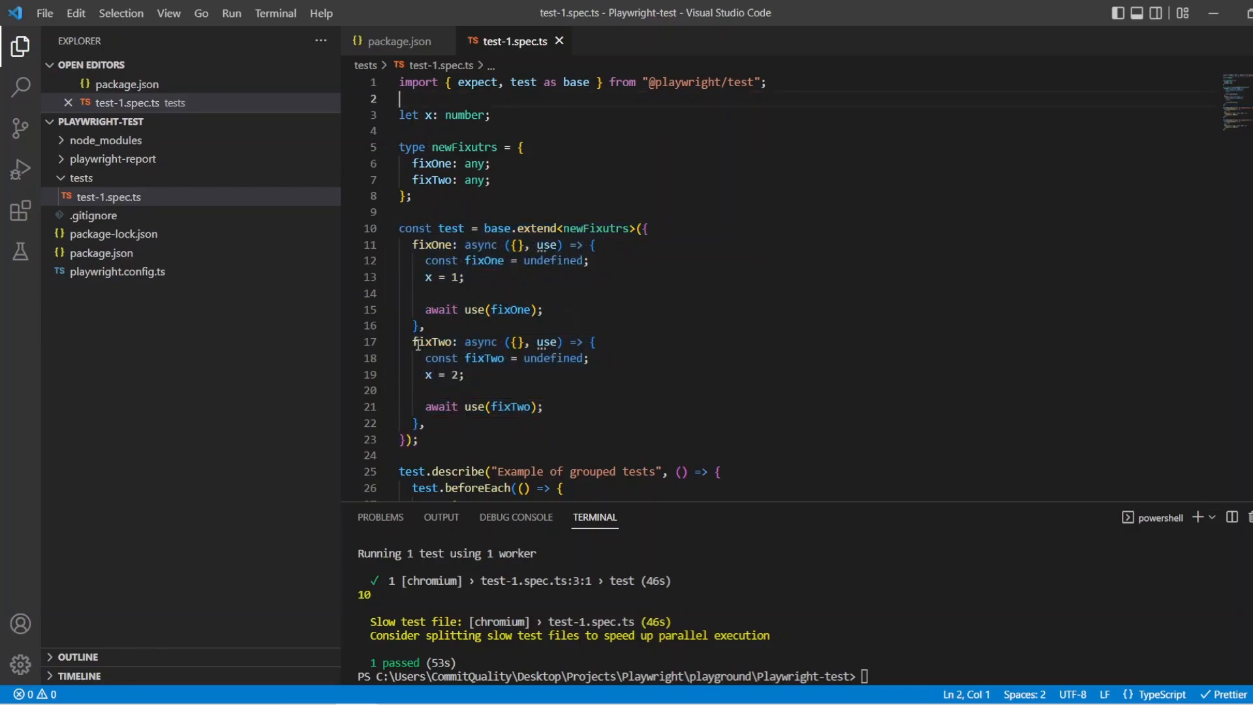
{"action": "mouse_move", "coordinate": [421, 342]}
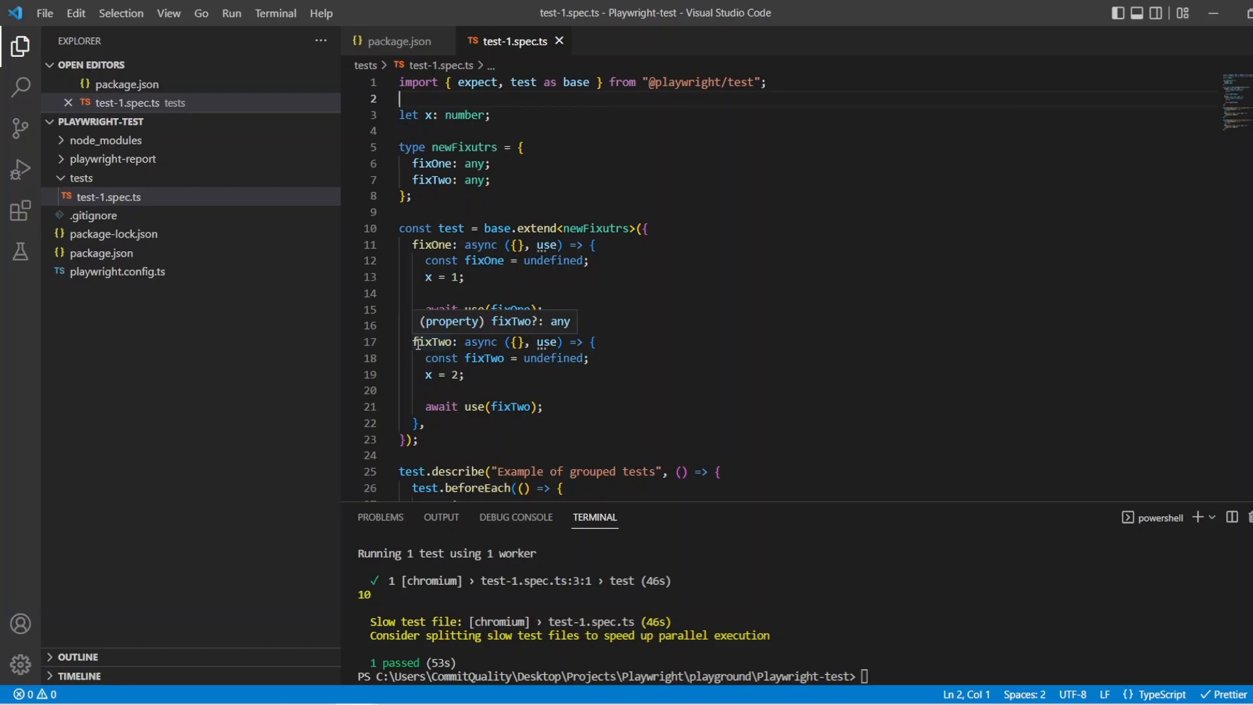
{"action": "mouse_move", "coordinate": [446, 376]}
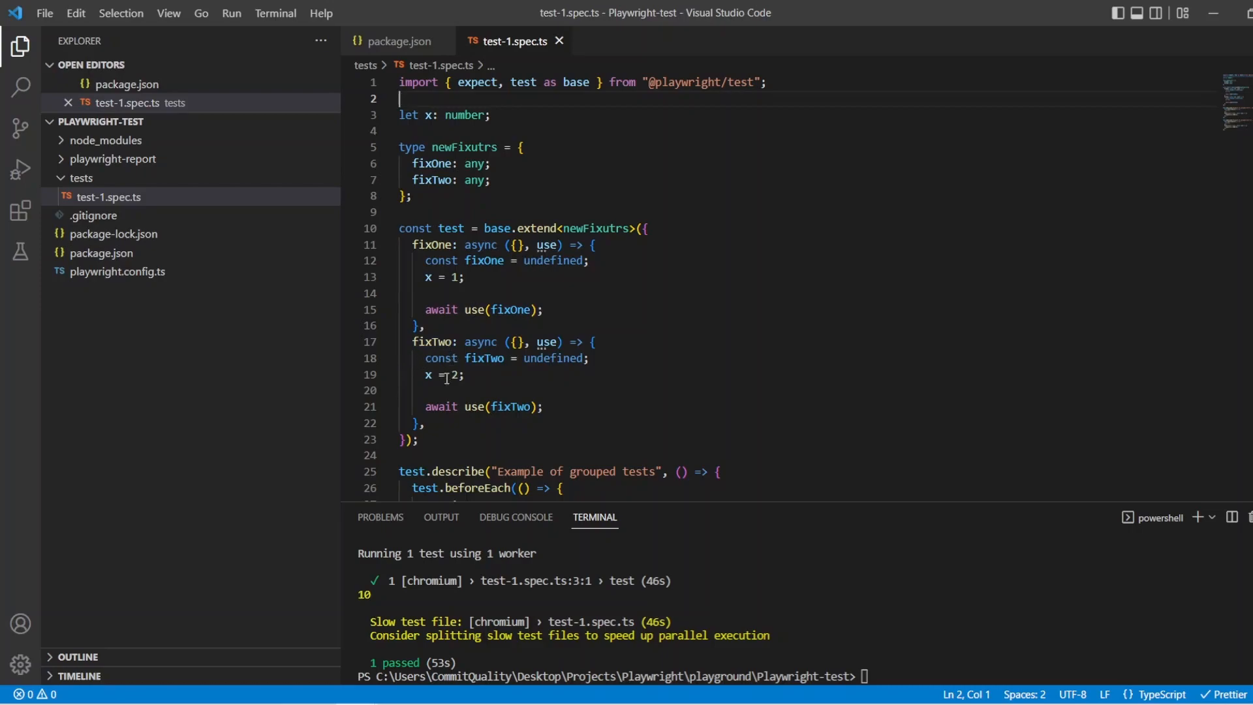
{"action": "scroll", "scroll_direction": "down", "scroll_amount": 3}
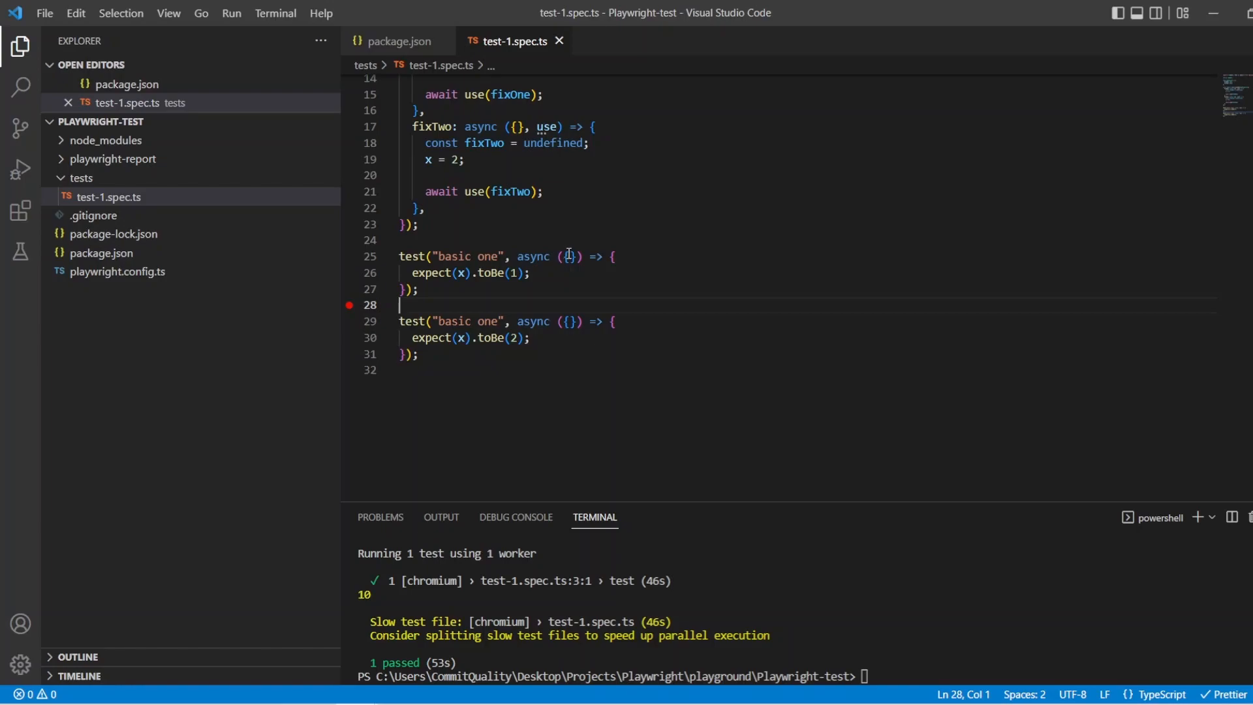
Give the first standalone test the fixOne parameter and the second fixTwo via autocomplete
{"action": "left_click", "coordinate": [569, 255]}
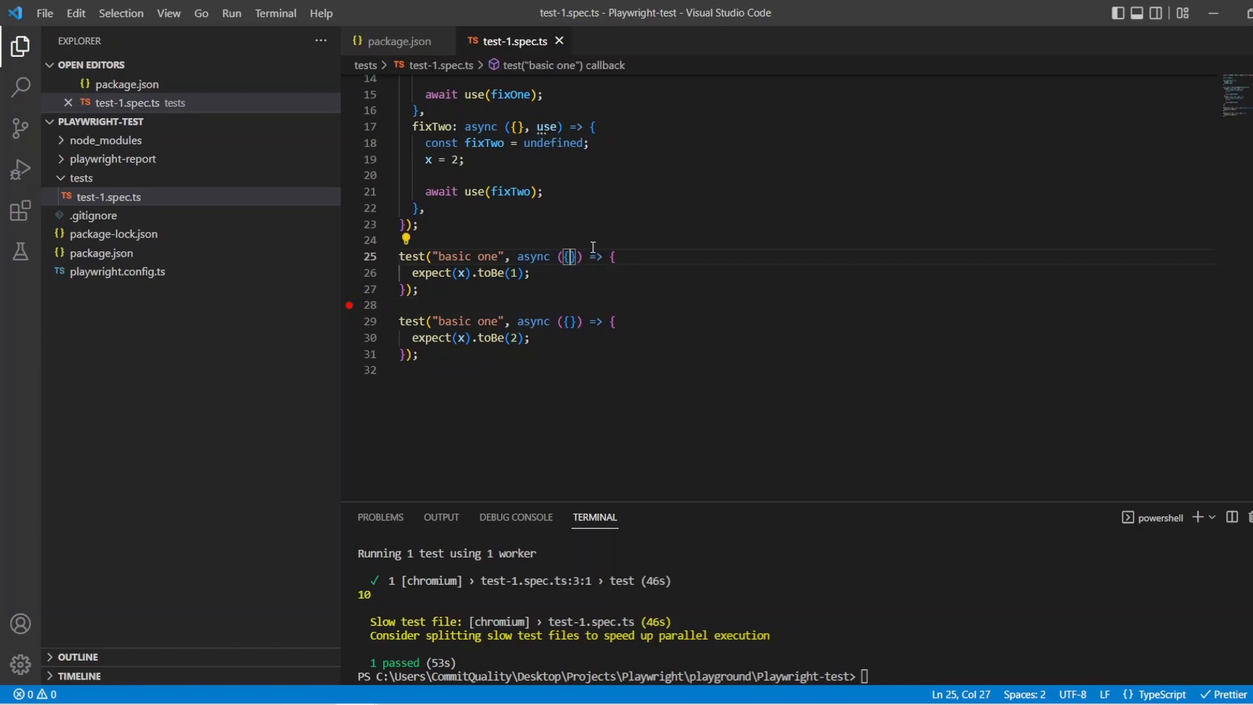
{"action": "type", "text": "page"}
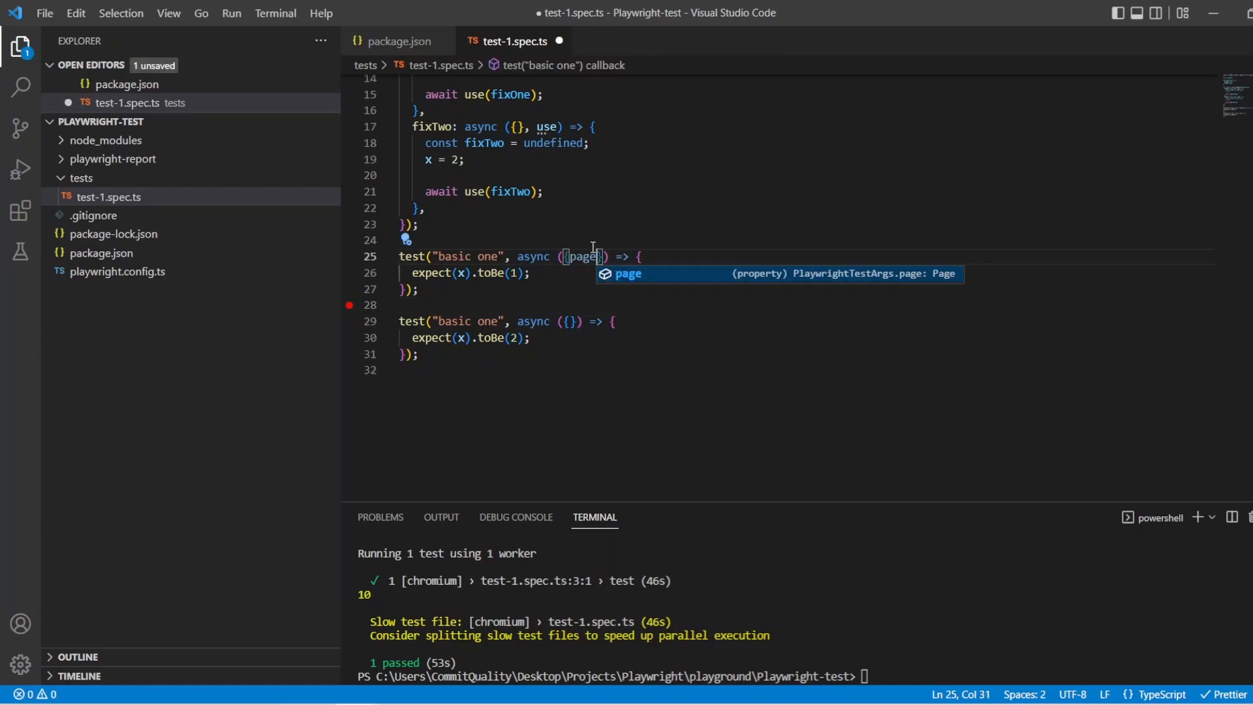
{"action": "key", "text": "Backspace"}
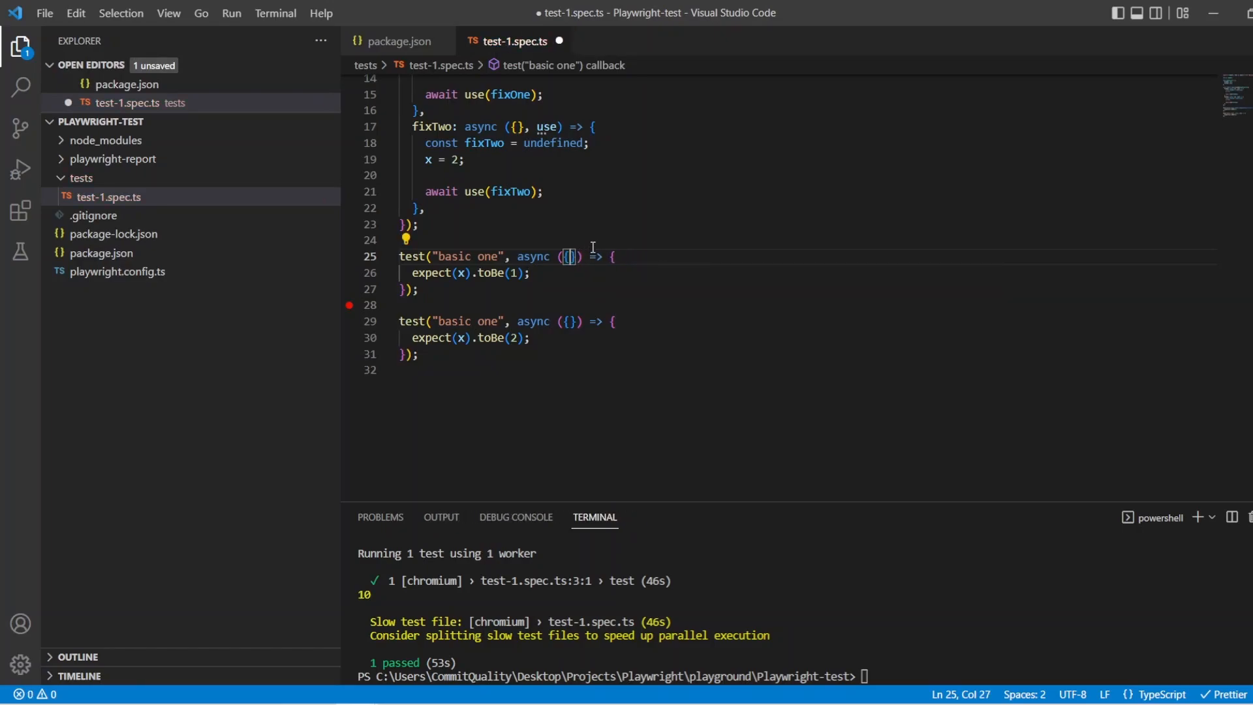
{"action": "type", "text": "fix"}
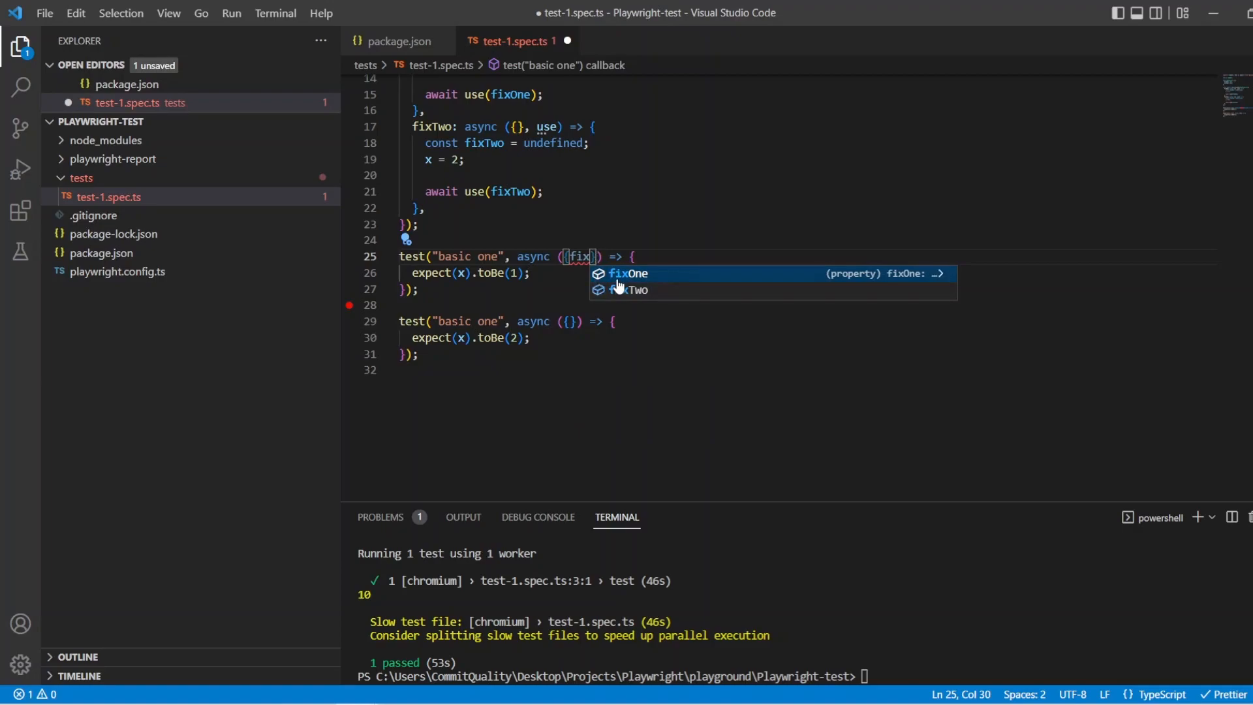
{"action": "left_click", "coordinate": [627, 274]}
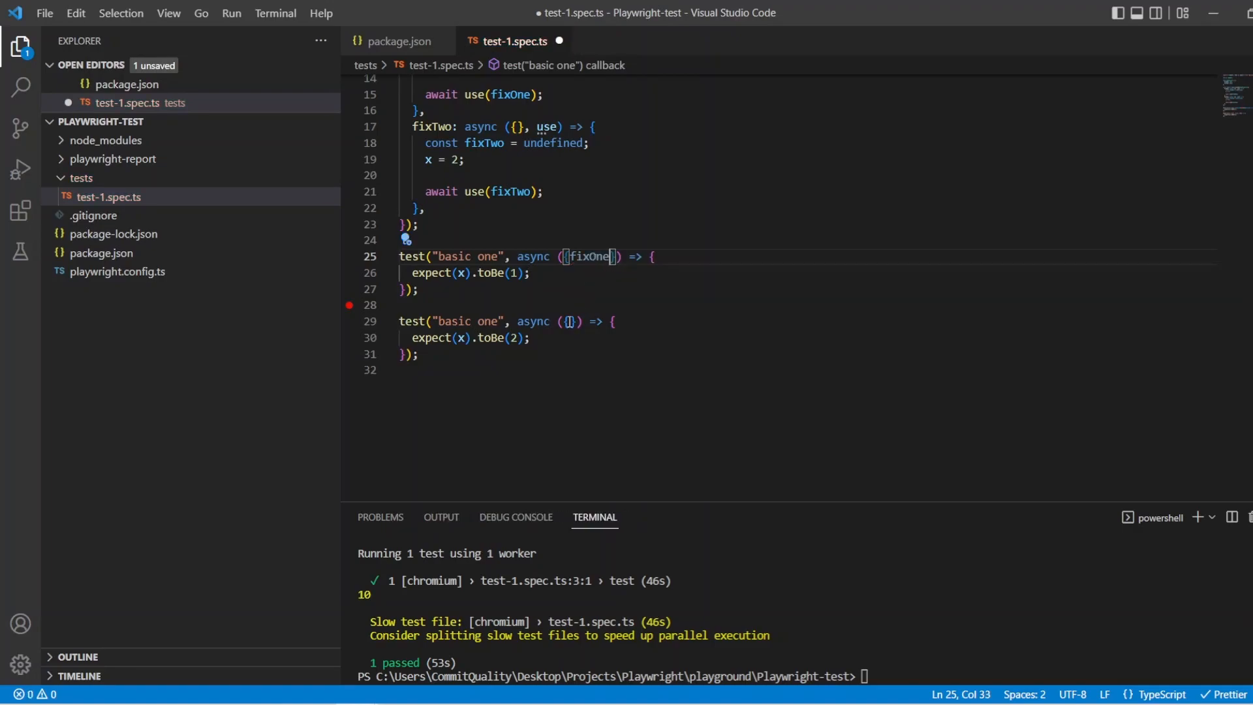
{"action": "type", "text": "fixTwo"}
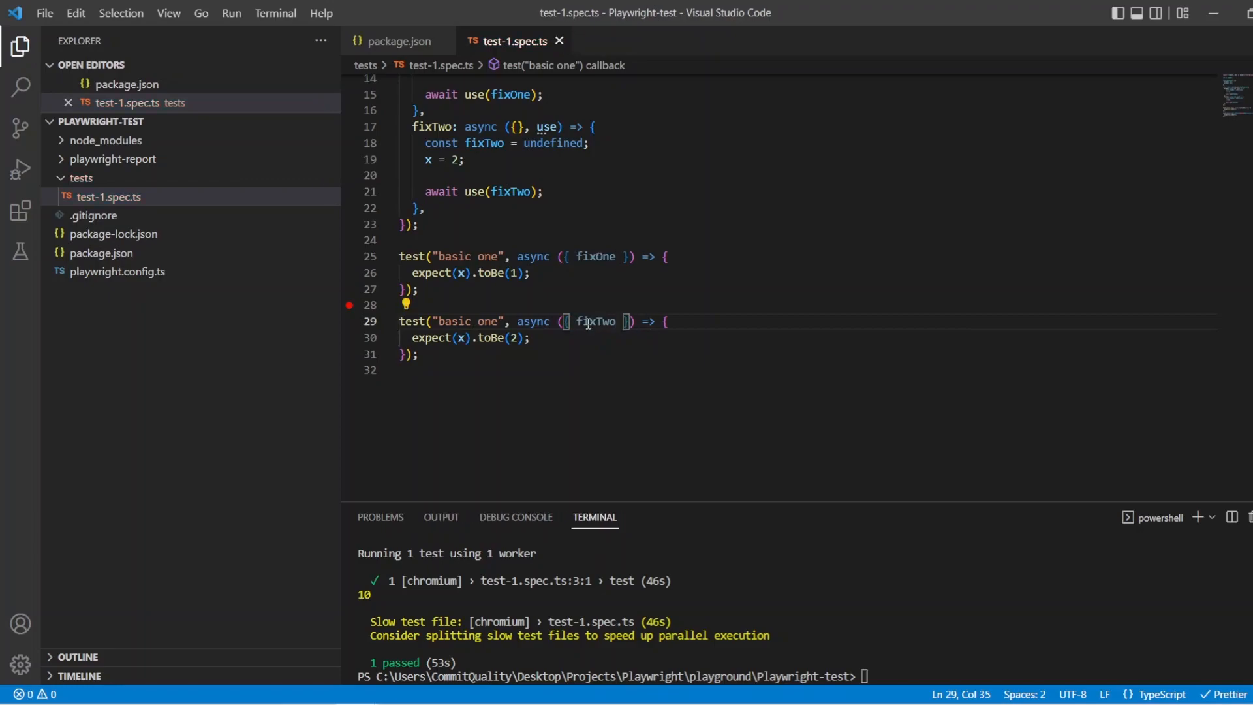
{"action": "mouse_move", "coordinate": [449, 208]}
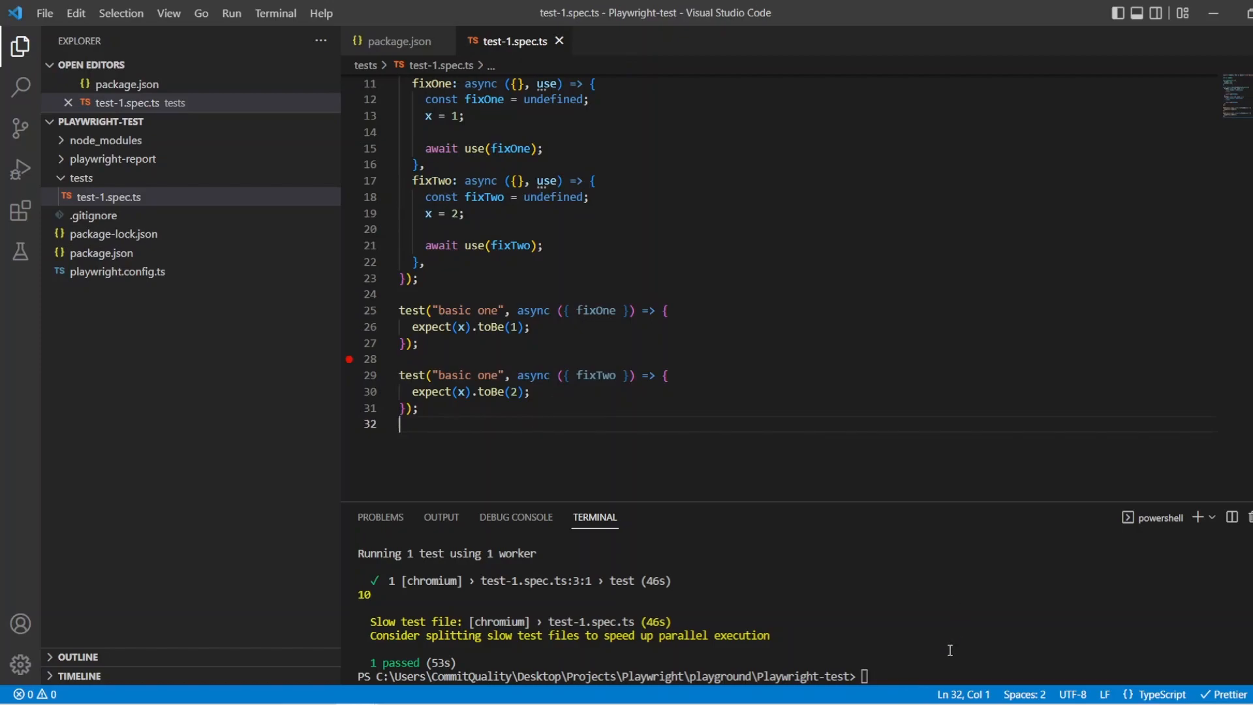
Run npx playwright test, rename the second test to 'basic two', and rerun so both pass
{"action": "type", "text": "npx playwright test --headed"}
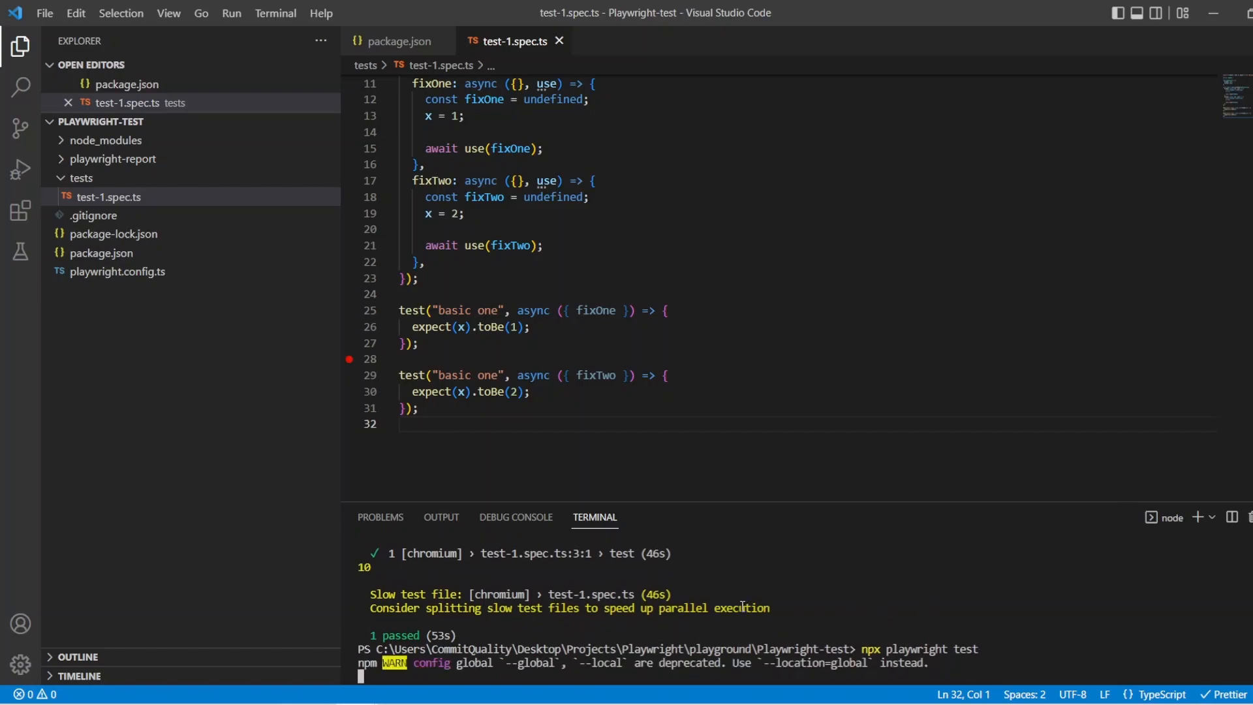
{"action": "mouse_move", "coordinate": [731, 604]}
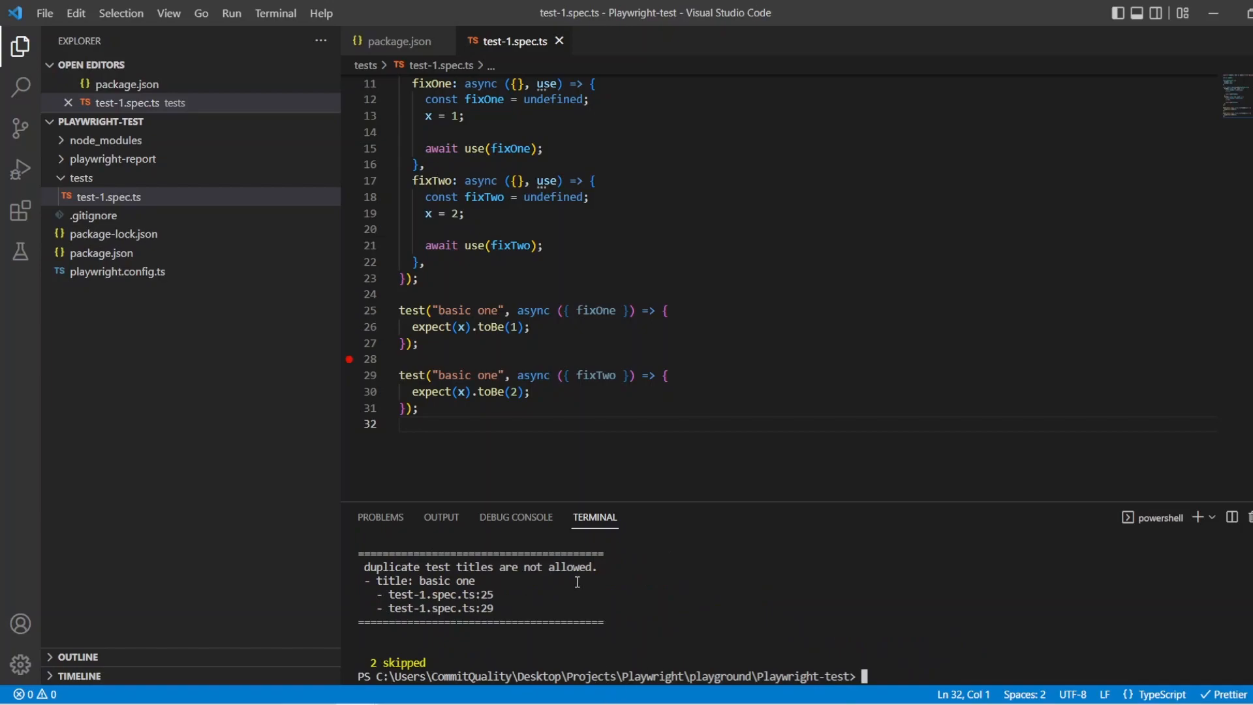
{"action": "double_click", "coordinate": [488, 376]}
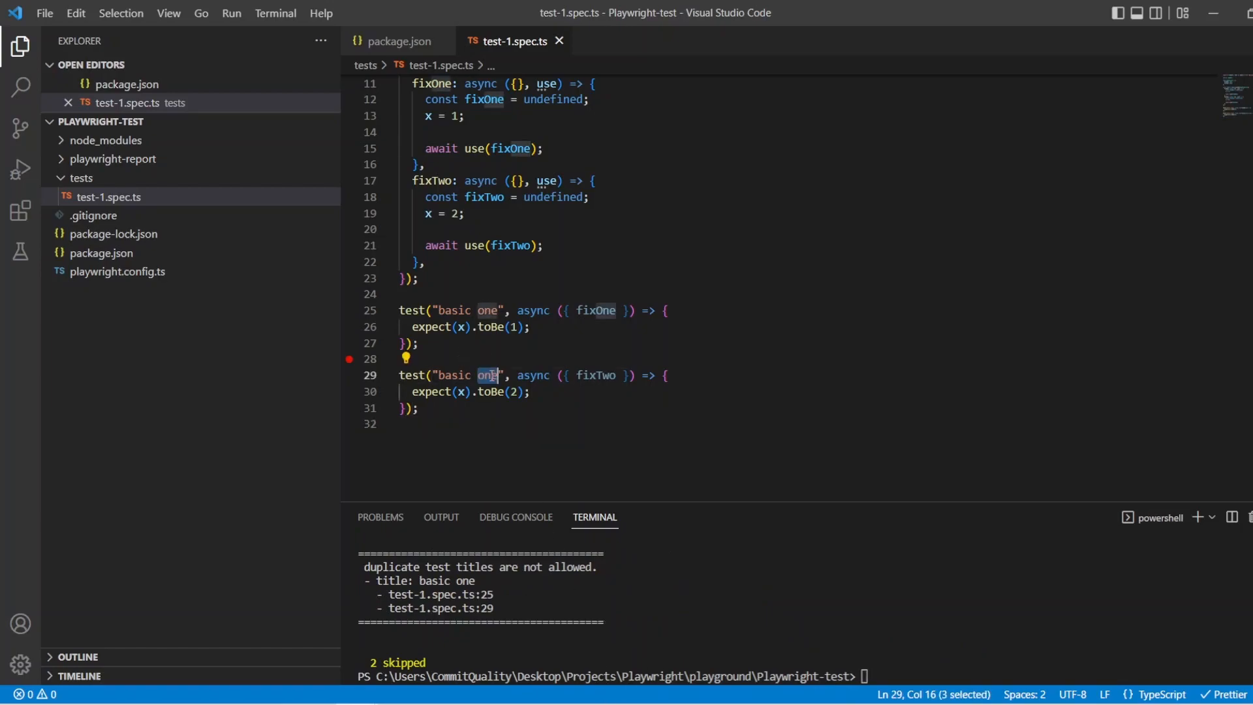
{"action": "type", "text": "two"}
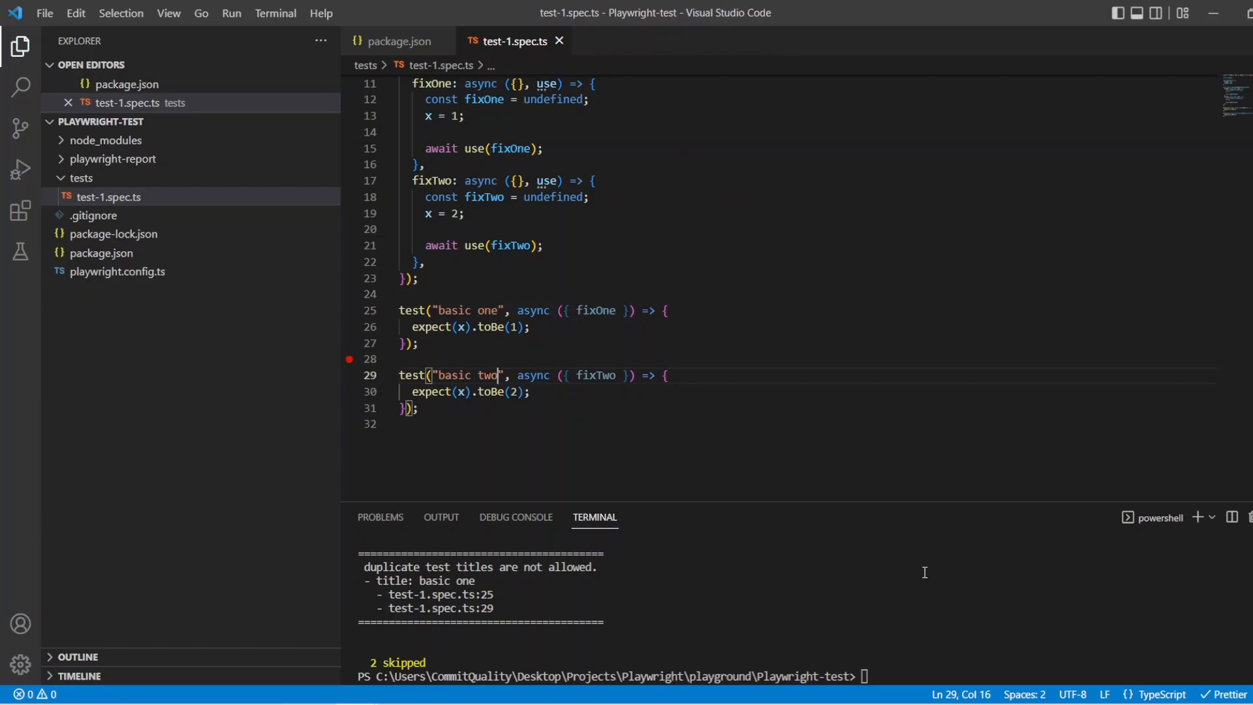
{"action": "type", "text": "npx playwright test"}
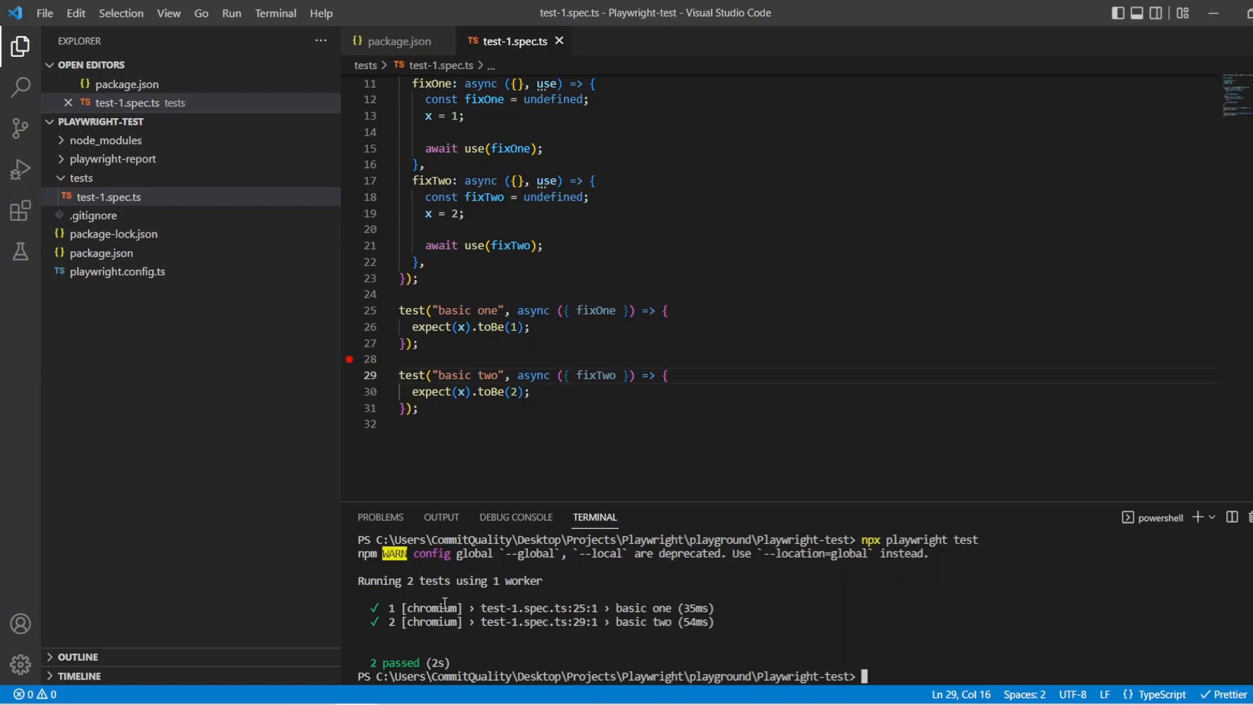
Swap the fixtures so basic one takes fixTwo and basic two fixOne, then rerun the tests
{"action": "left_click", "coordinate": [596, 376]}
{"action": "type", "text": "One"}
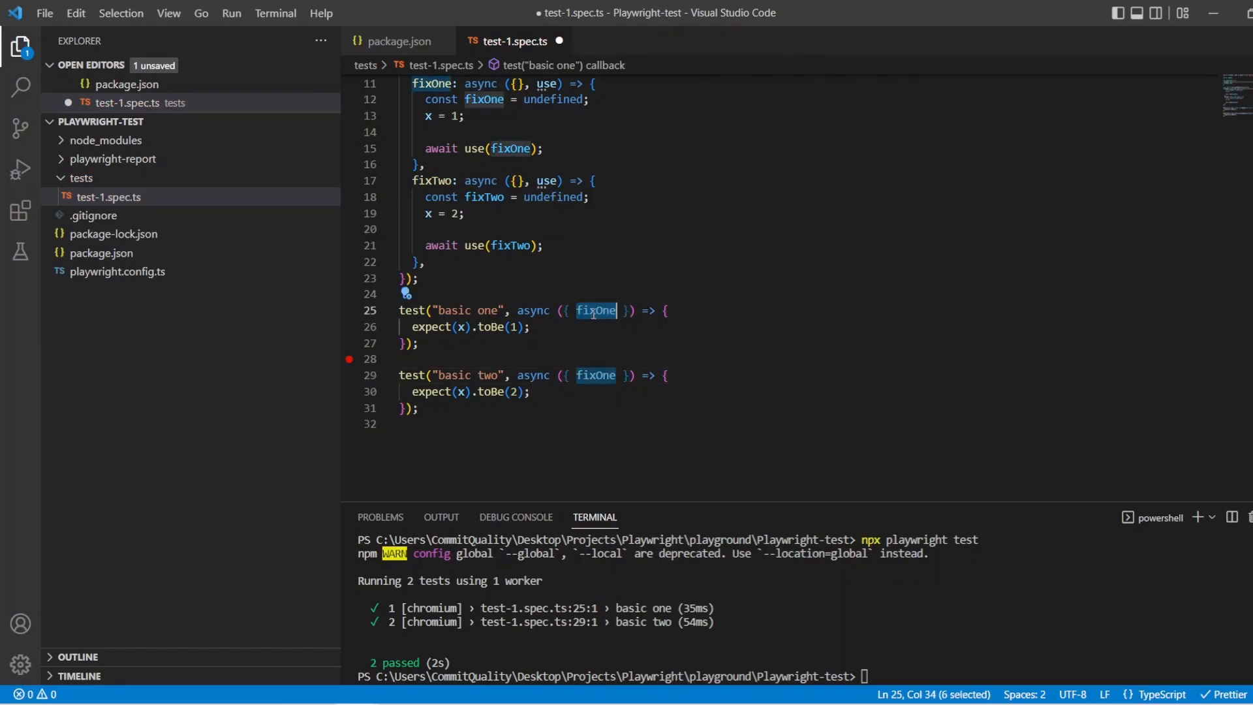
{"action": "type", "text": "fixTwo"}
{"action": "left_click", "coordinate": [805, 676]}
{"action": "type", "text": "npx playwright test"}
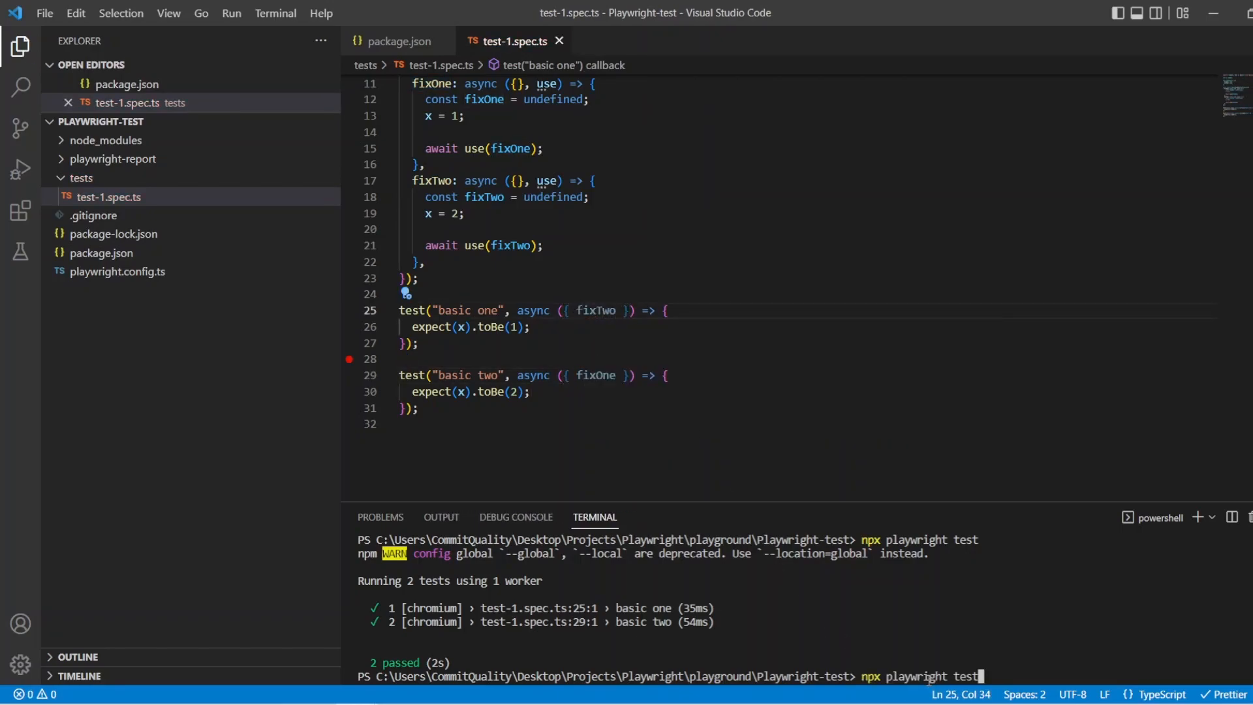
{"action": "key", "text": "Enter"}
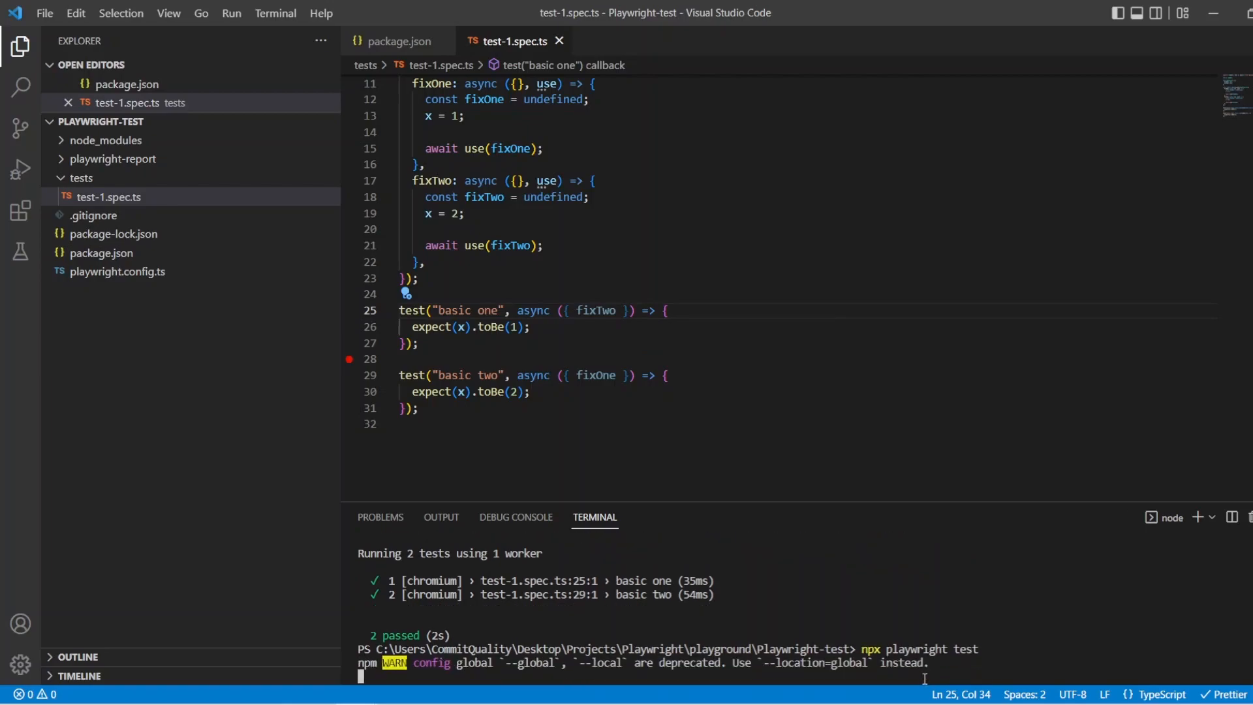
{"action": "mouse_move", "coordinate": [594, 310]}
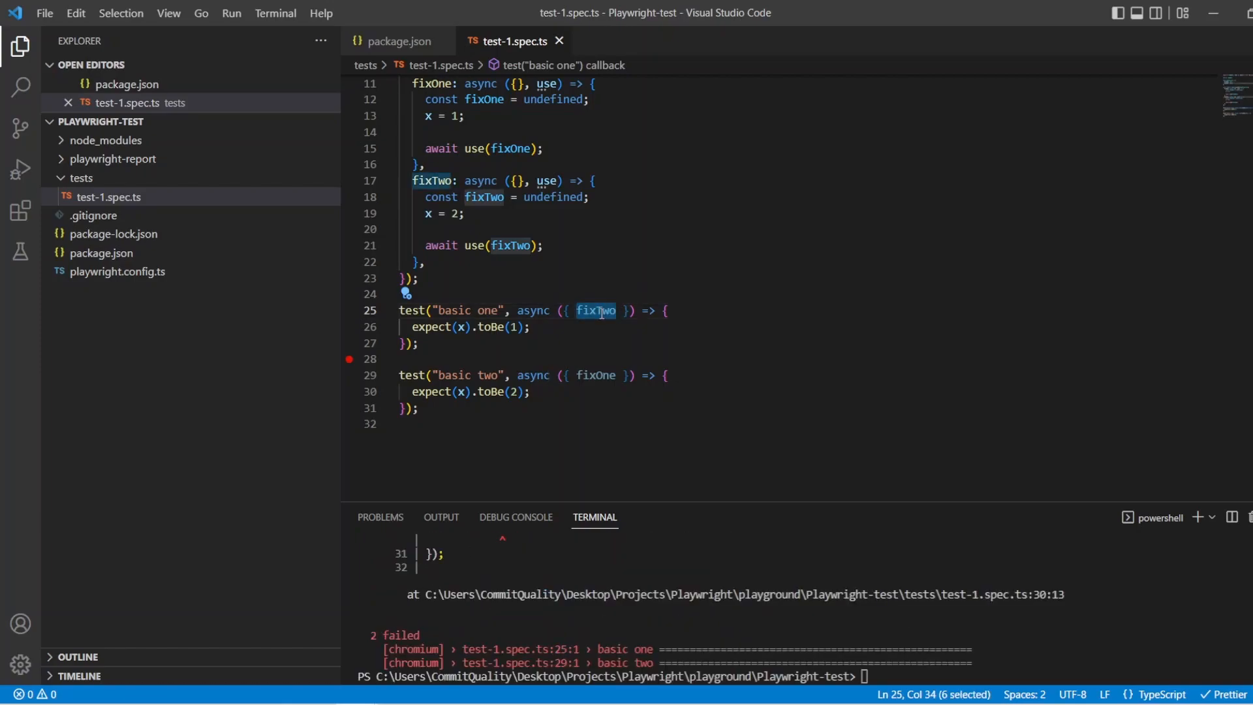
Set both tests to take fixOne and rerun npx playwright test
{"action": "type", "text": "fix"}
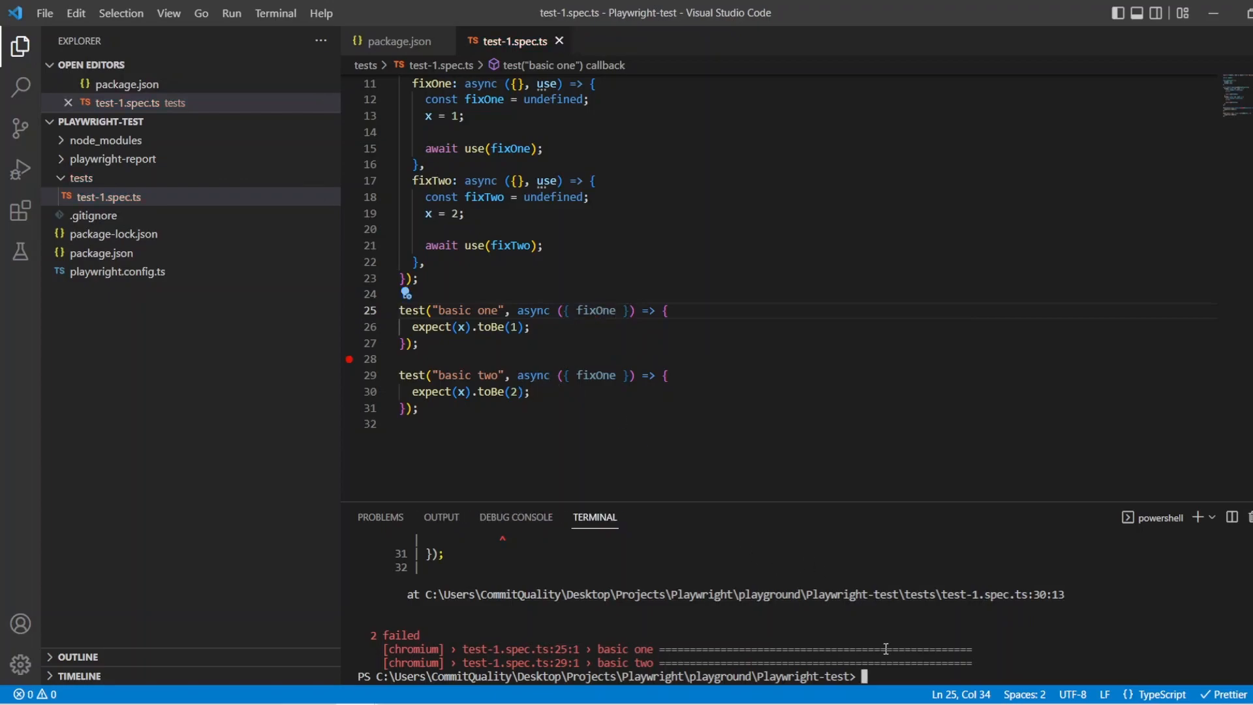
{"action": "type", "text": "npx playwright test"}
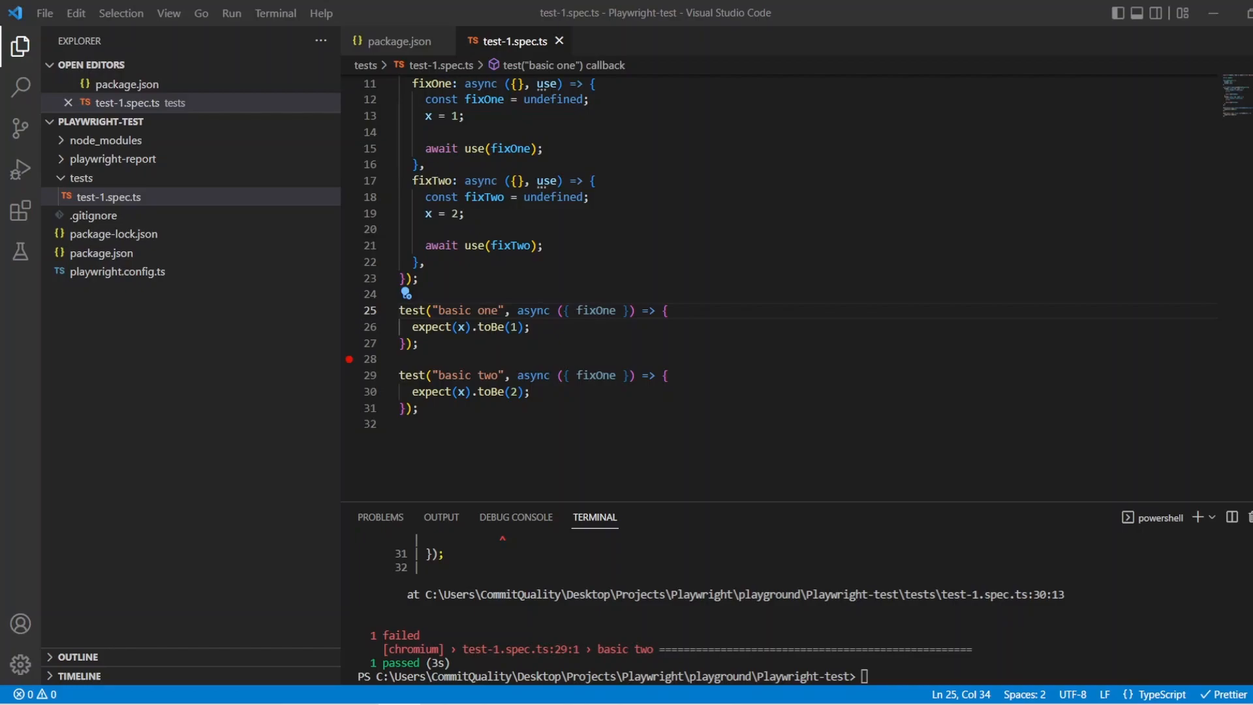
{"action": "mouse_move", "coordinate": [50, 77]}
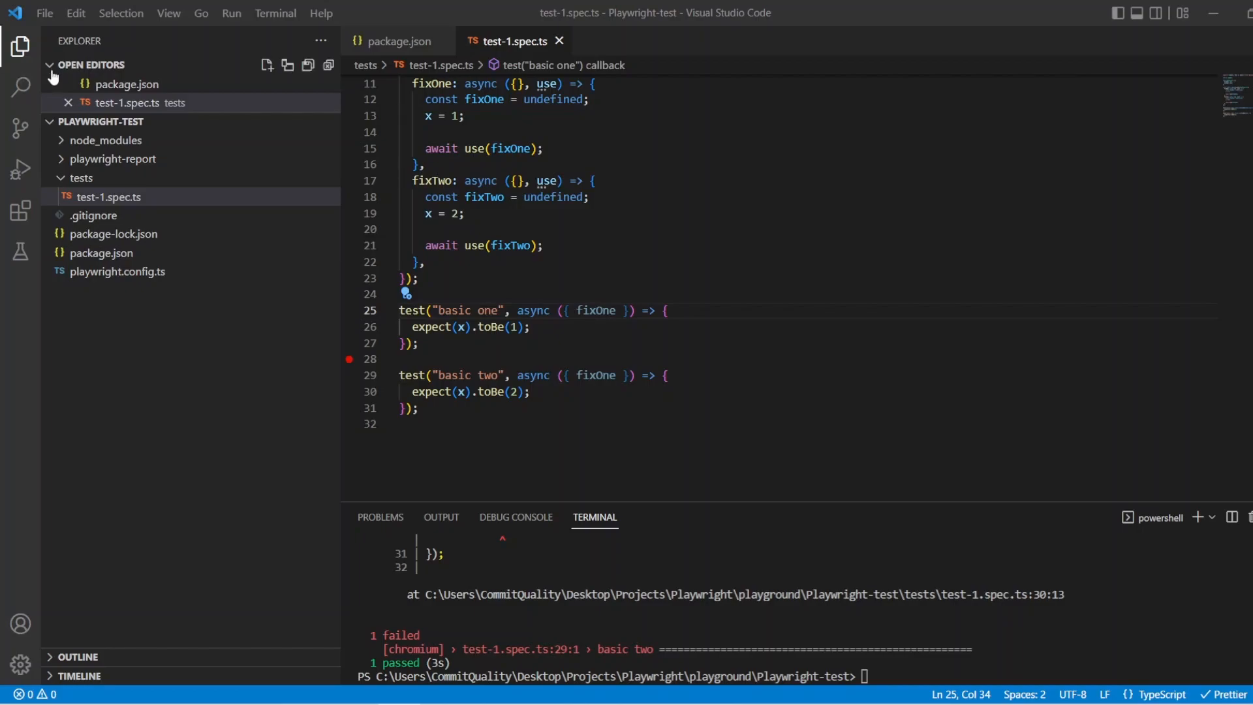